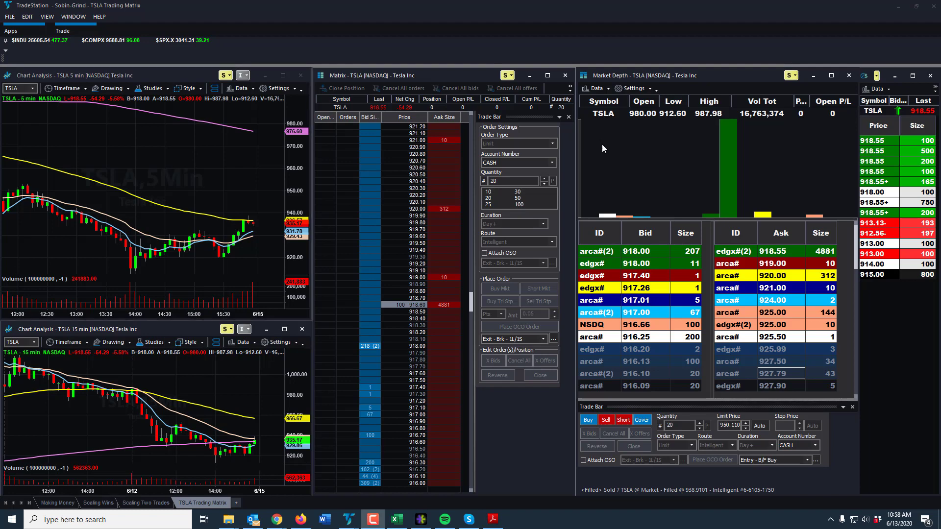
mouse_move(461, 115)
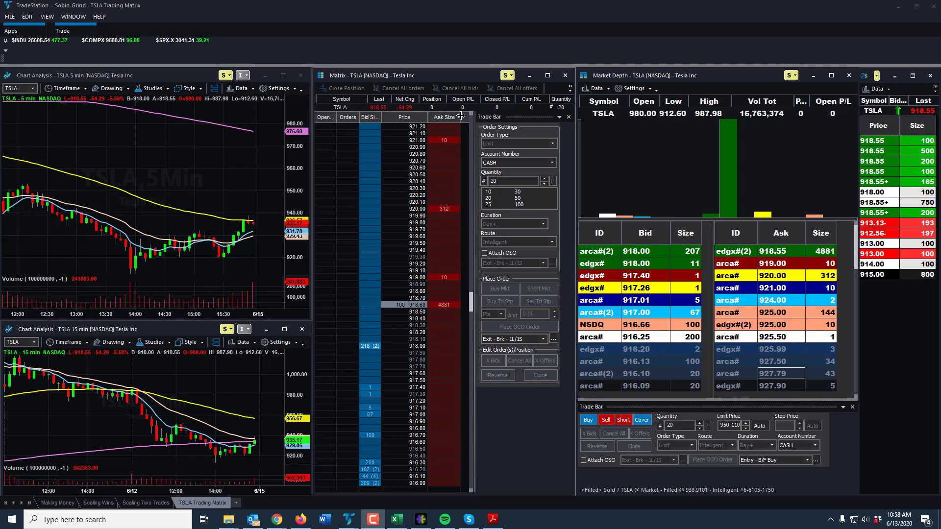
mouse_move(308, 101)
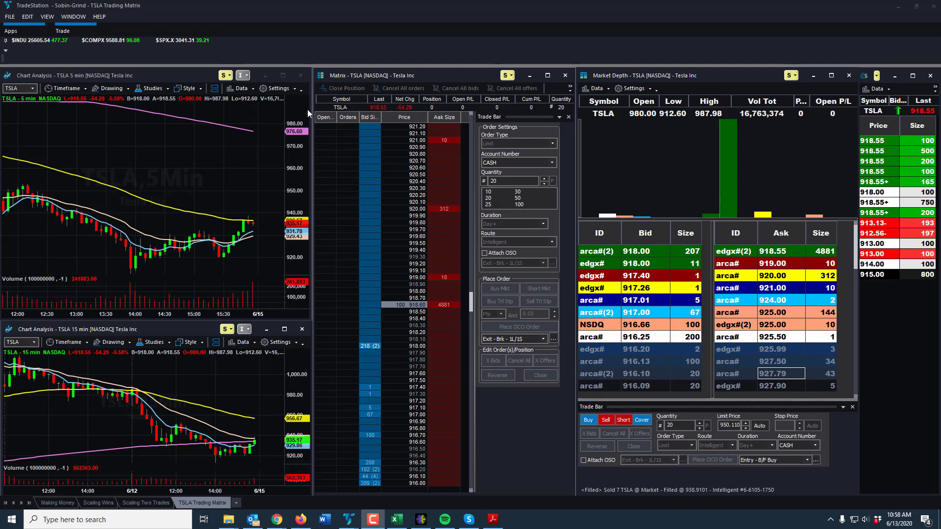
mouse_move(196, 113)
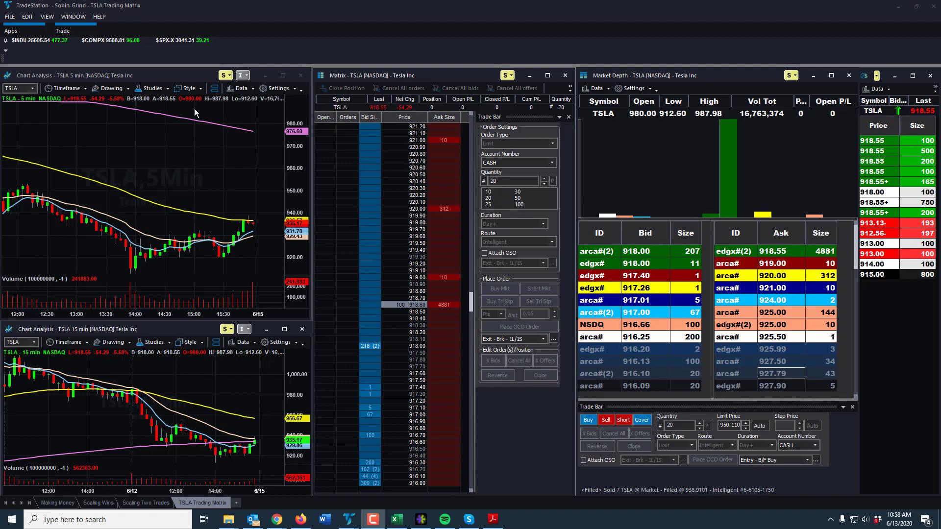
mouse_move(182, 103)
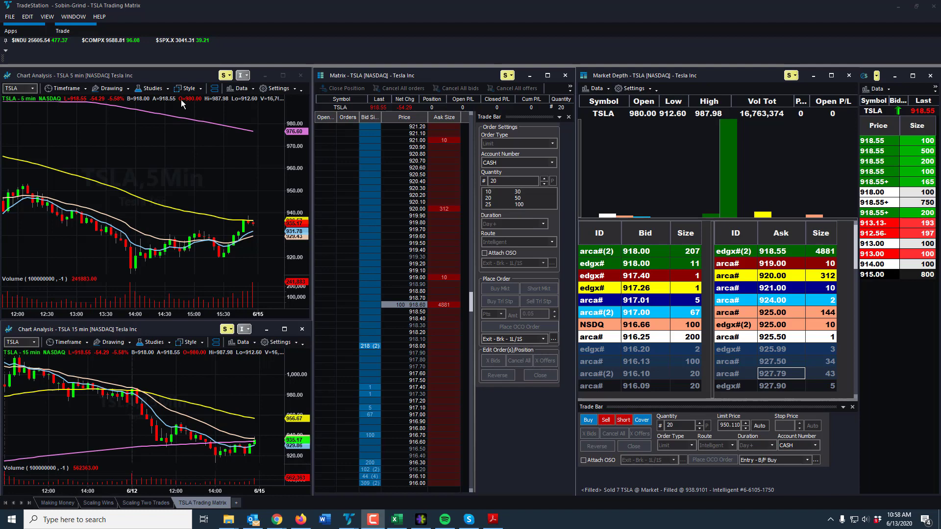
mouse_move(228, 121)
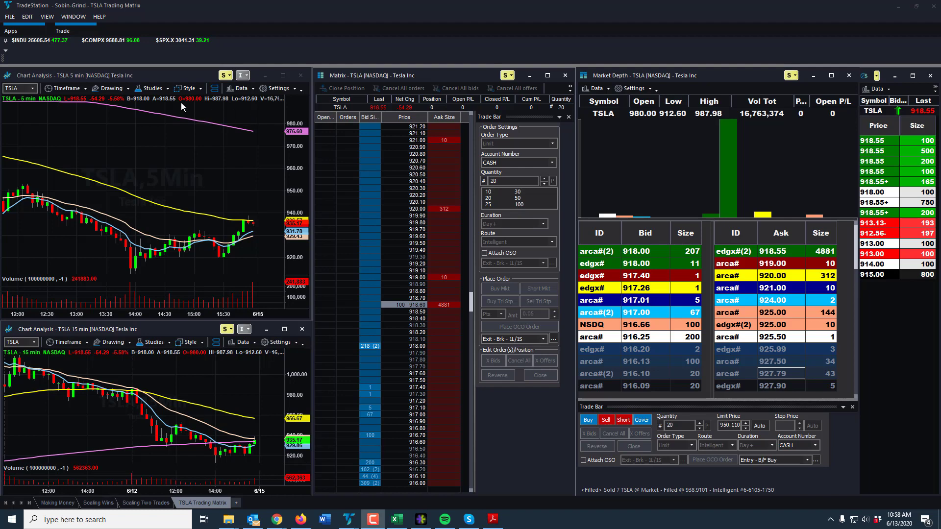
- Pick the 925.00 ask in Market Depth so the TSLA order's limit becomes 925.07
click(10, 31)
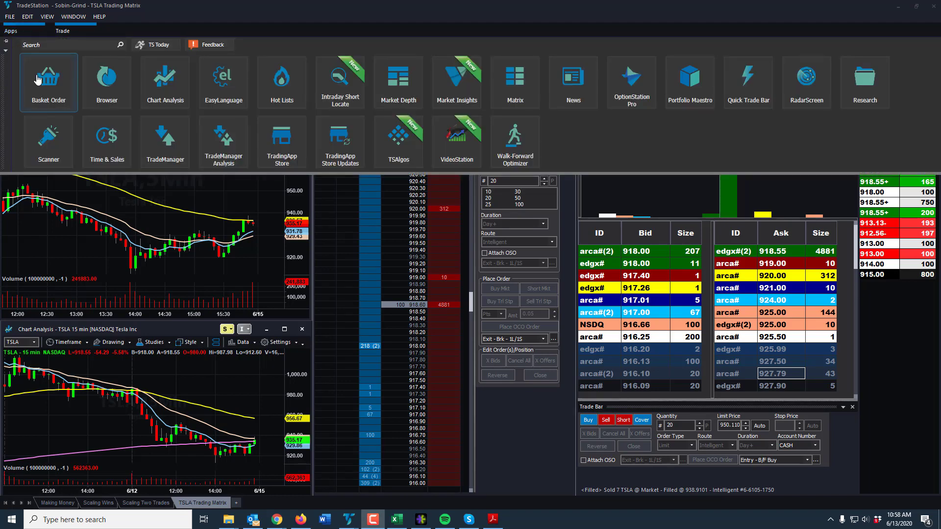
mouse_move(358, 95)
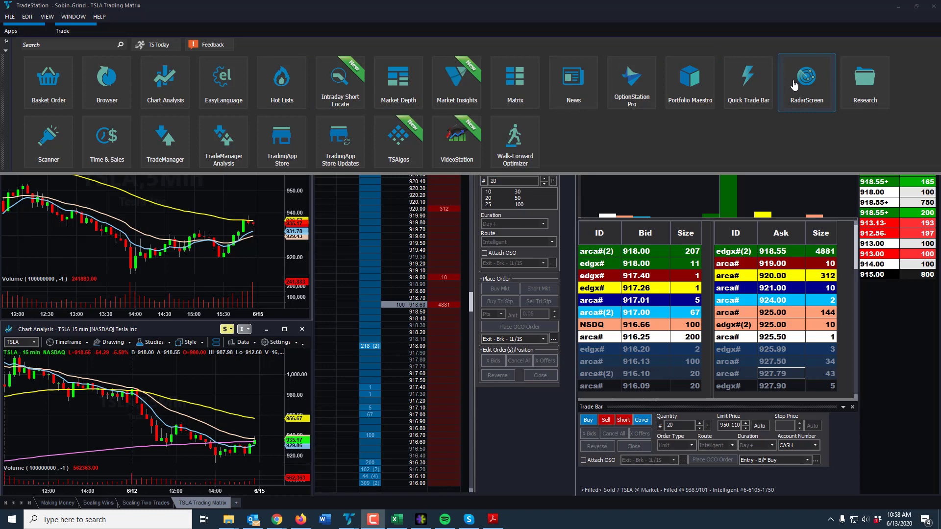
mouse_move(253, 101)
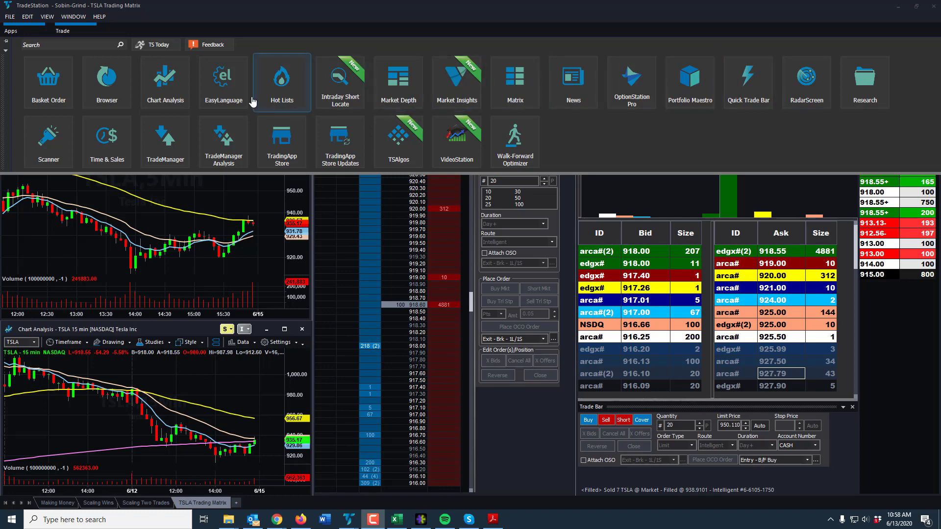
mouse_move(213, 91)
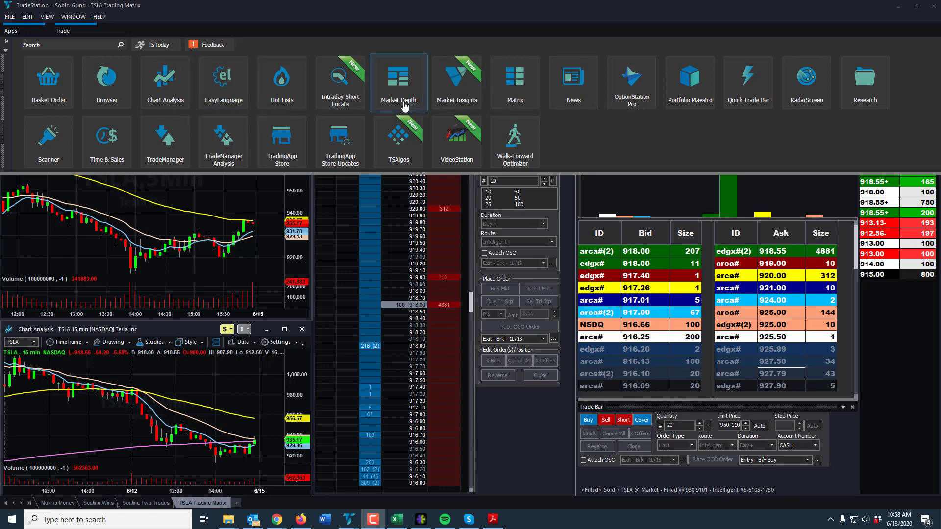
mouse_move(392, 86)
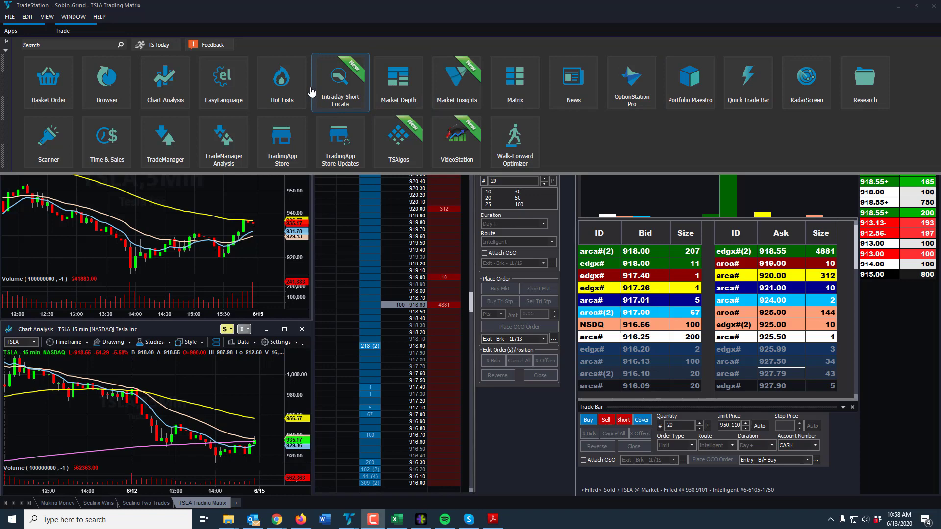
mouse_move(282, 86)
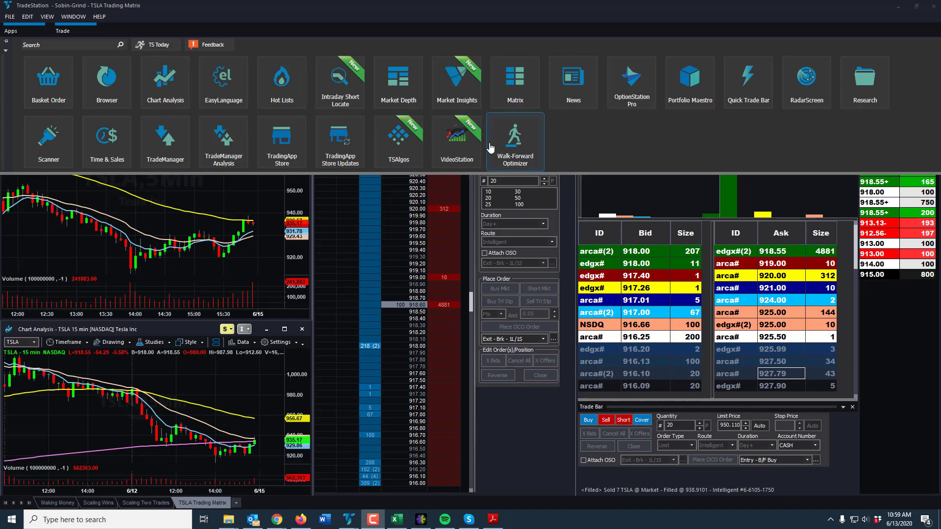
mouse_move(428, 92)
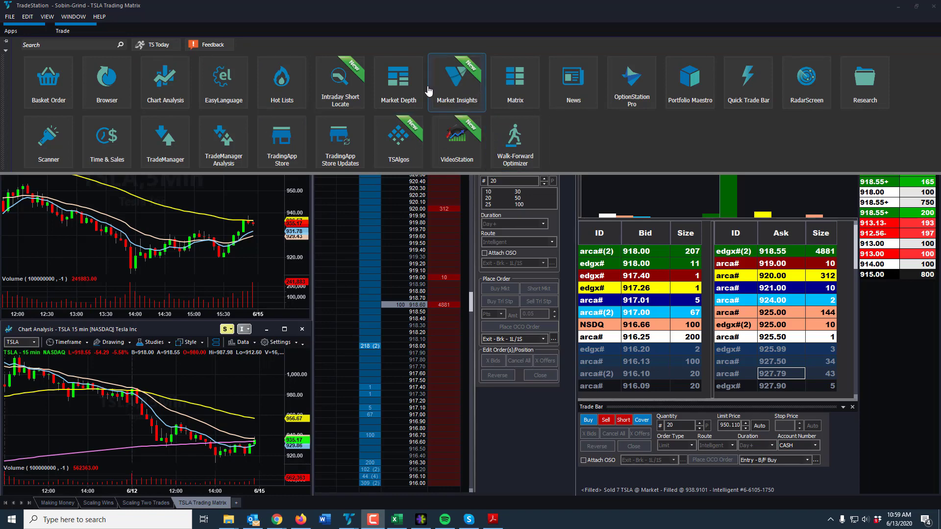
mouse_move(468, 120)
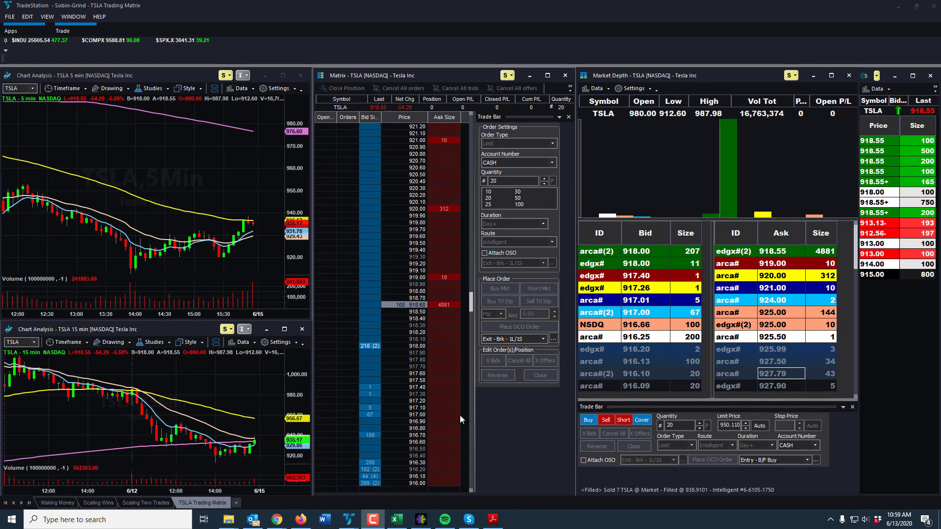
mouse_move(348, 394)
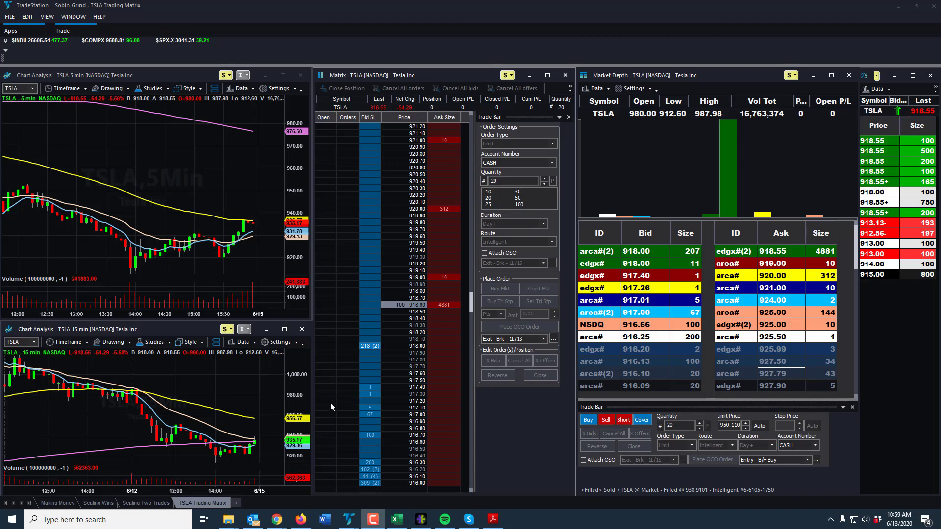
mouse_move(328, 409)
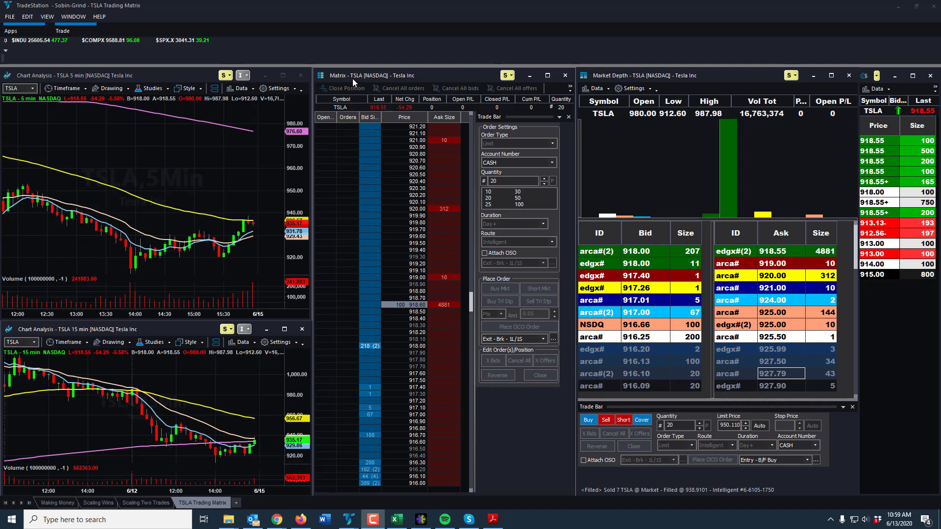
mouse_move(674, 155)
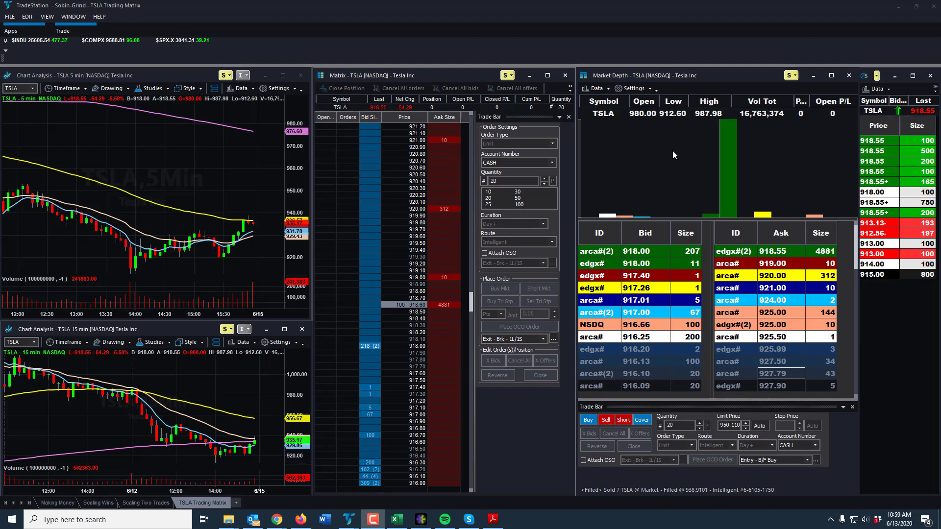
mouse_move(620, 83)
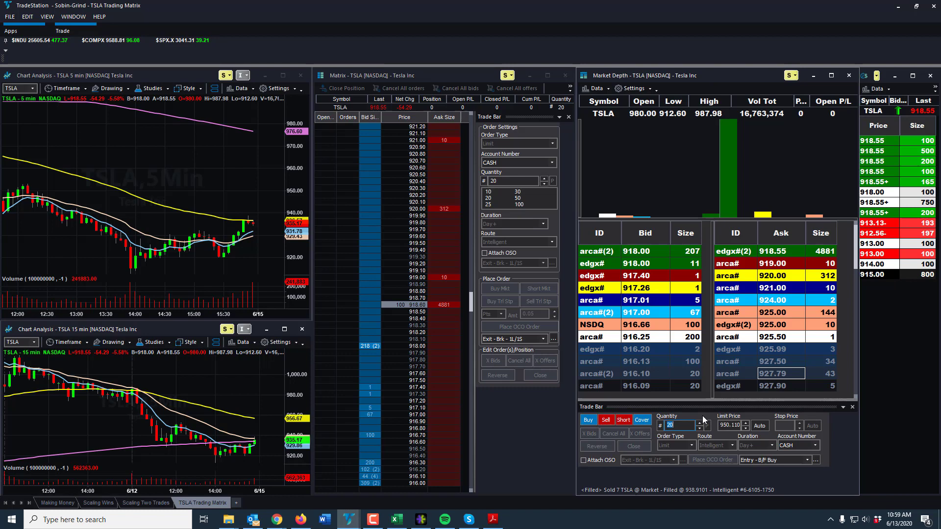
click(781, 300)
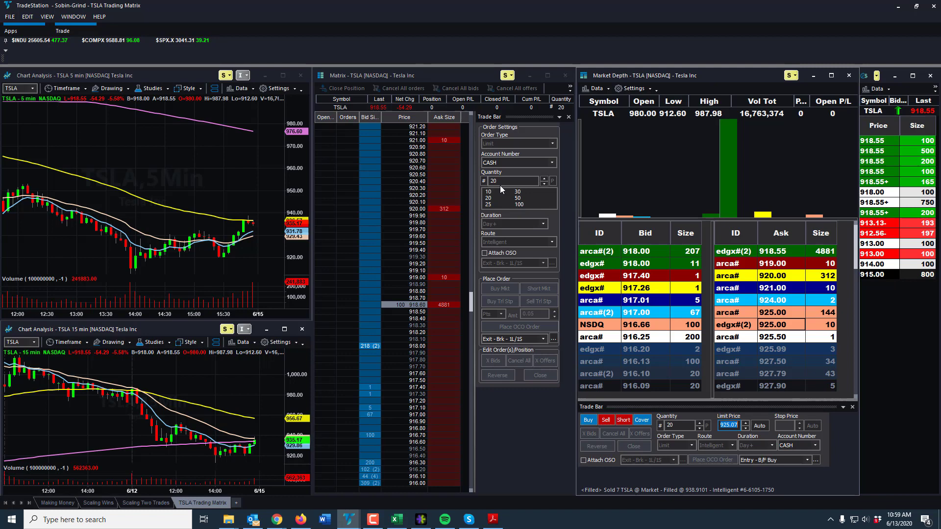
mouse_move(506, 218)
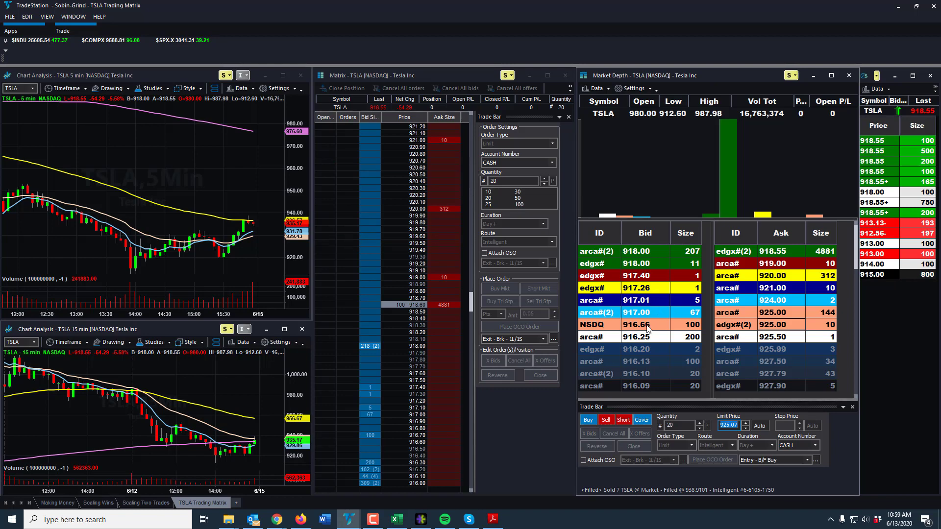
mouse_move(645, 270)
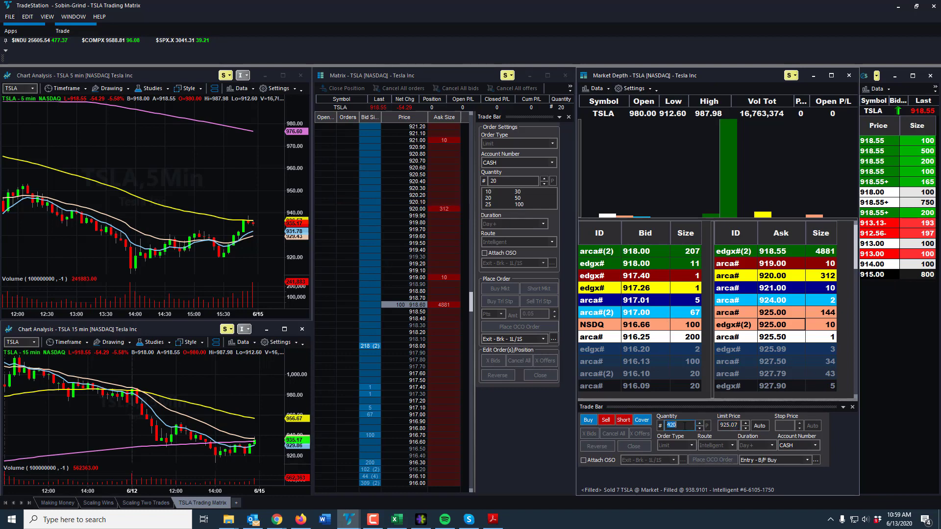
- Make the Trade Bar quantity 50 shares and bring up the Making Money workspace
text(50)
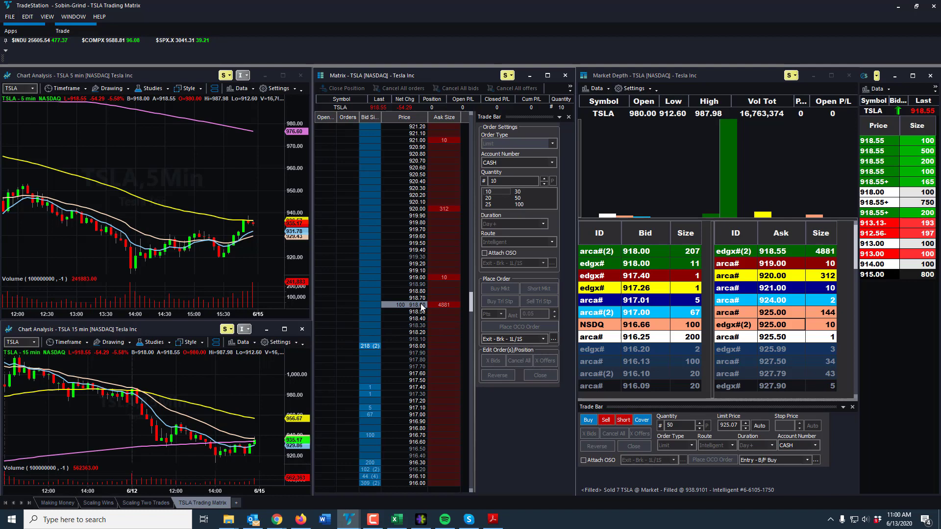
click(443, 167)
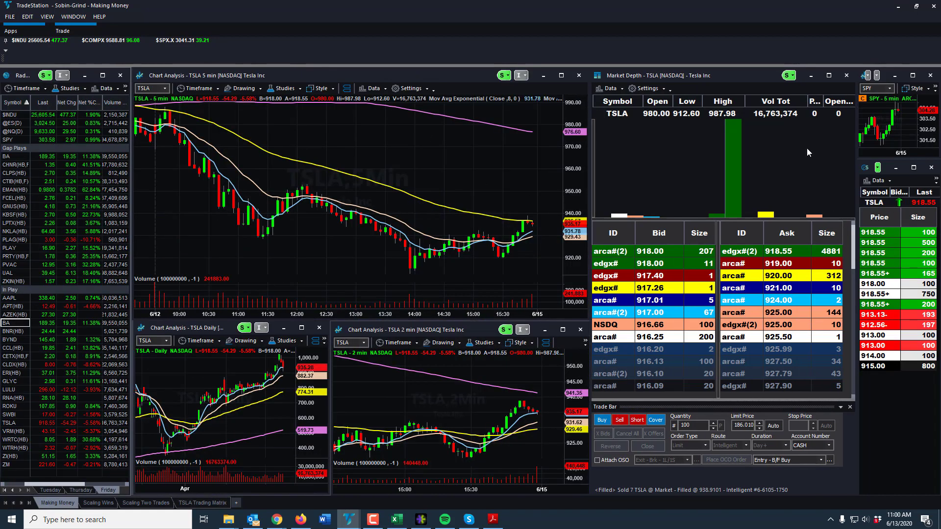
mouse_move(627, 340)
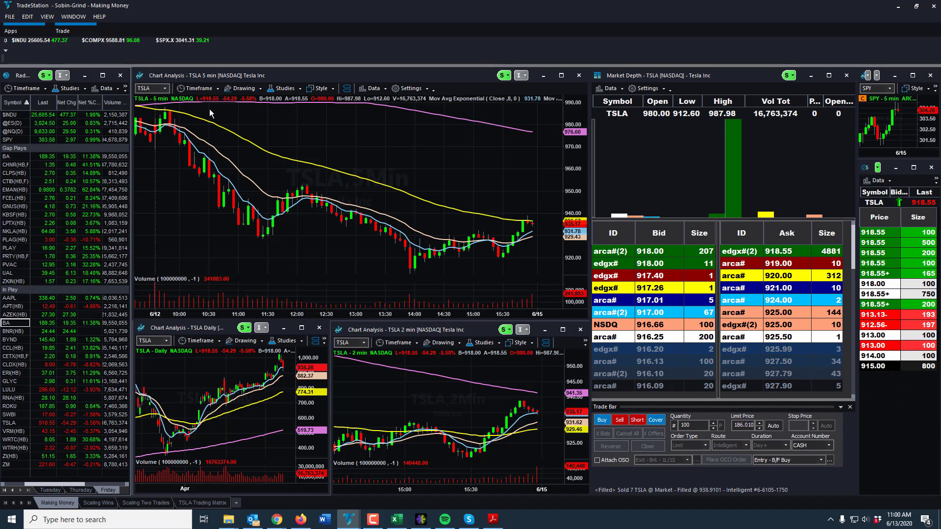
mouse_move(249, 375)
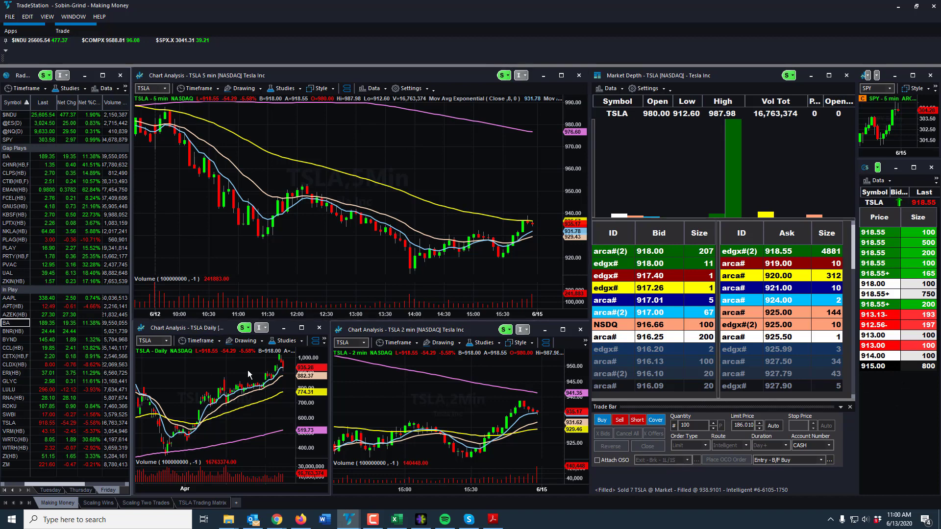
mouse_move(397, 382)
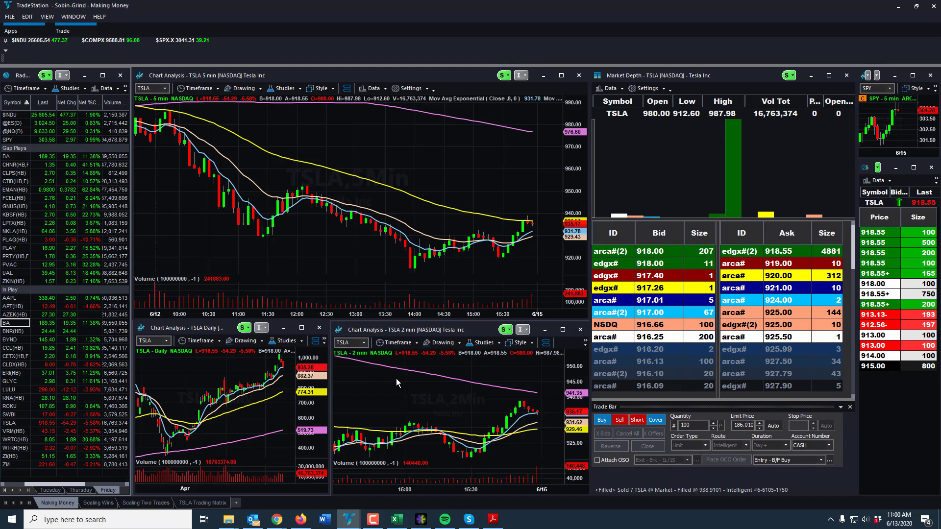
mouse_move(97, 502)
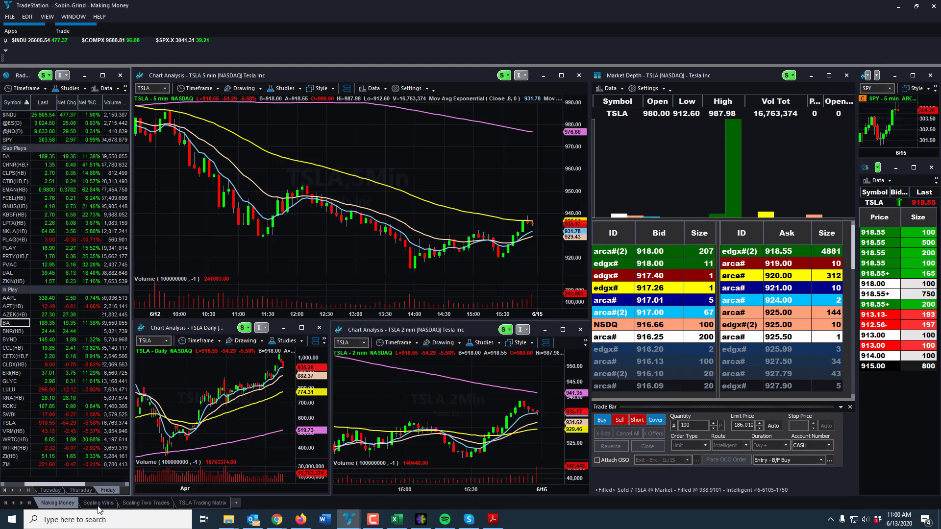
- Bring up the Scaling Wins workspace with its watchlist, TSLA matrix and Market Depth
click(93, 502)
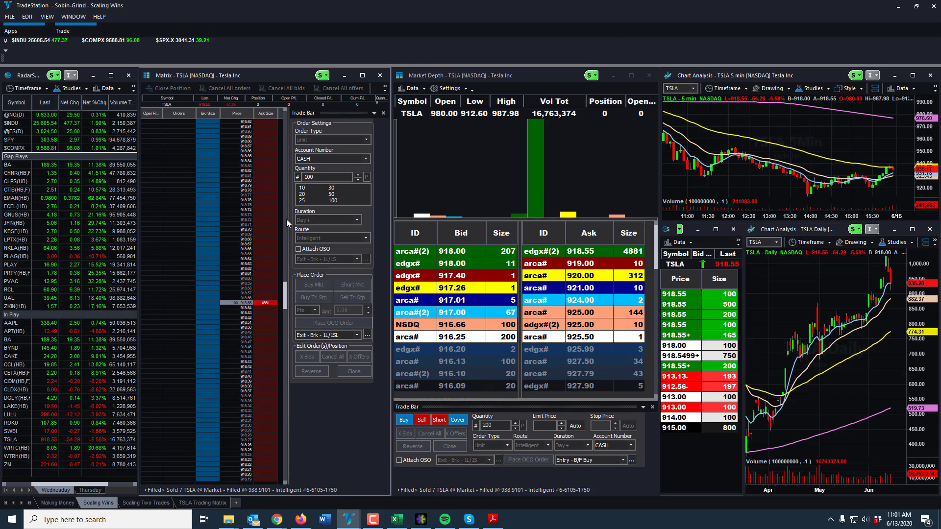
mouse_move(246, 312)
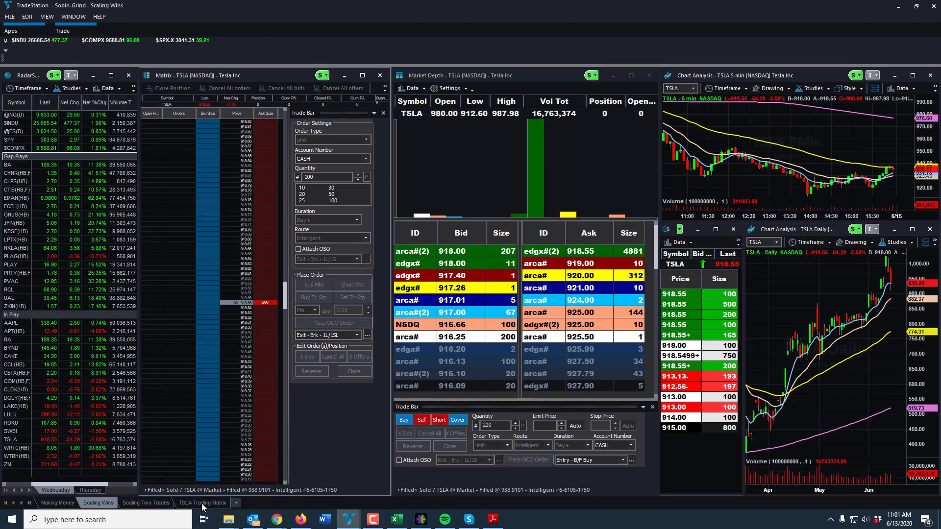
mouse_move(198, 508)
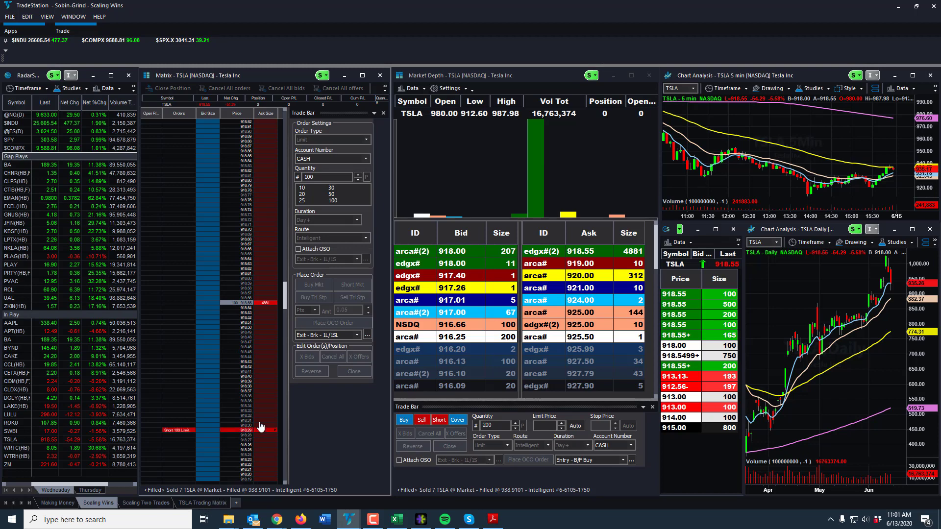
click(202, 502)
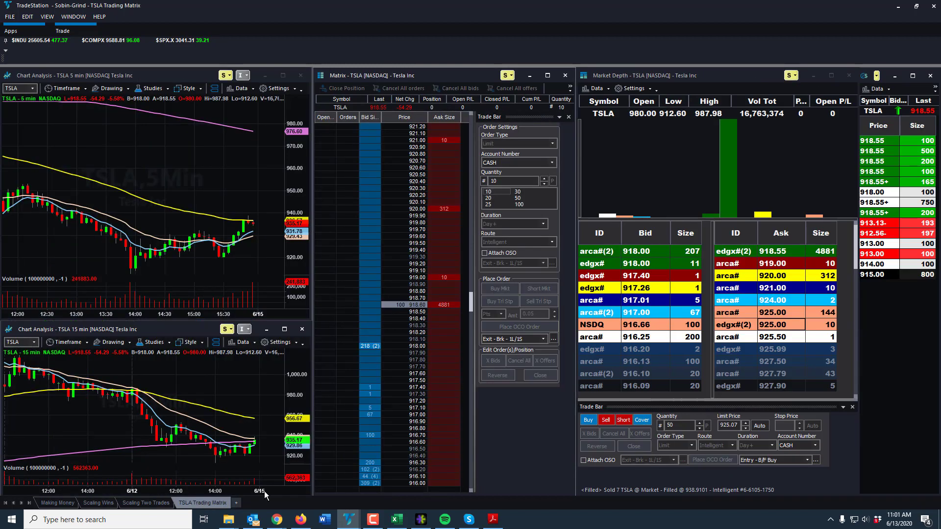
mouse_move(258, 240)
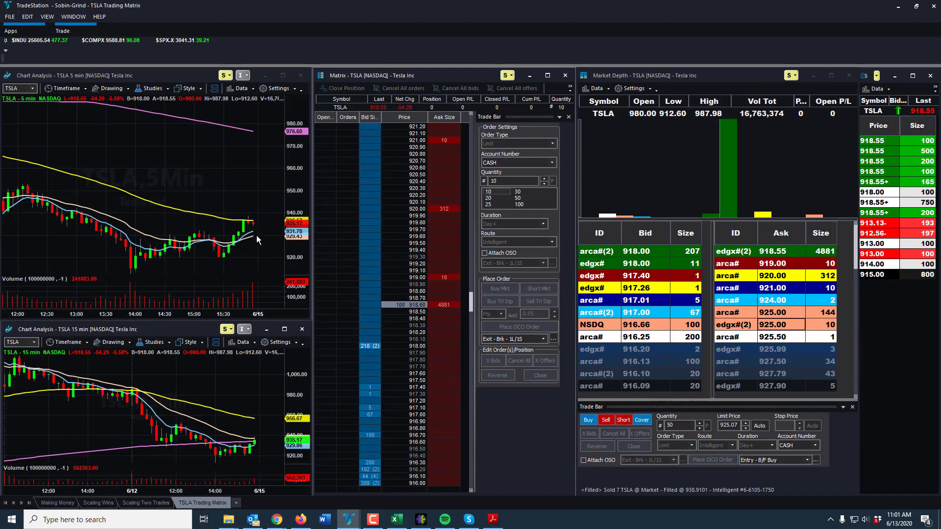
mouse_move(259, 222)
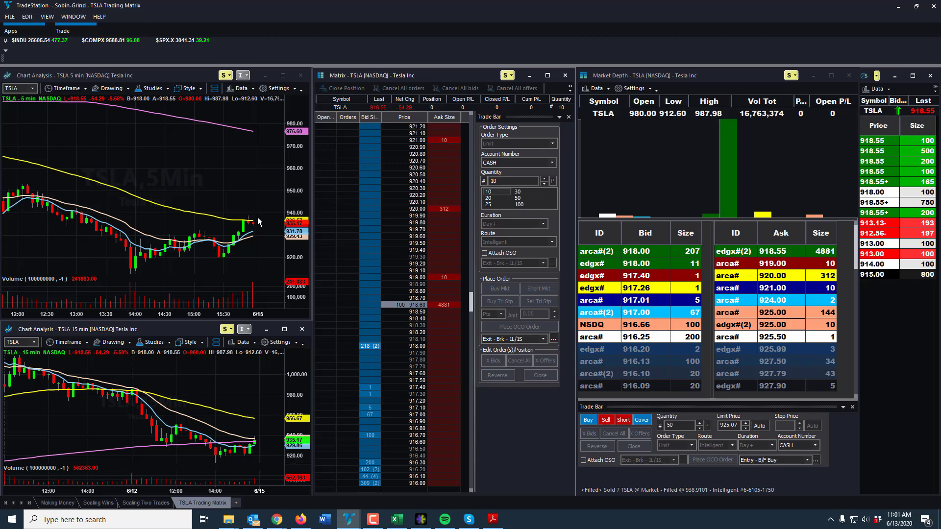
mouse_move(263, 222)
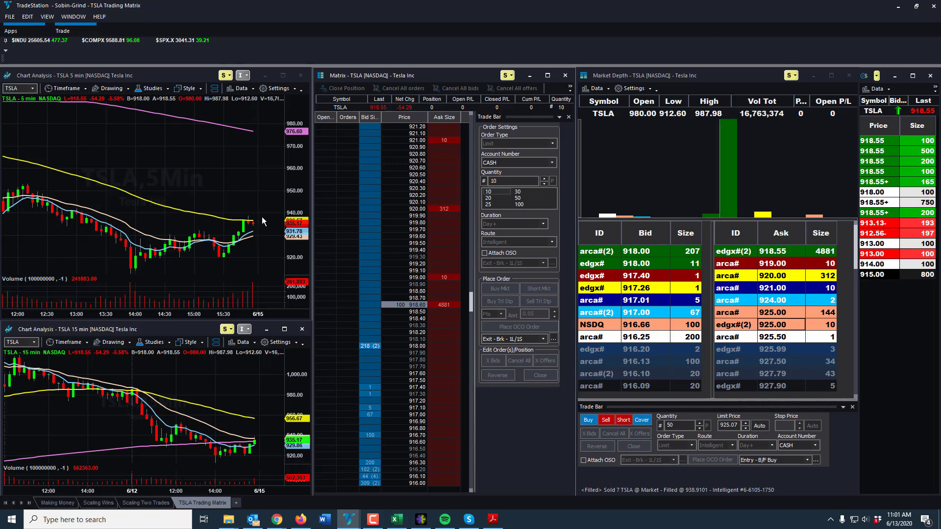
mouse_move(268, 212)
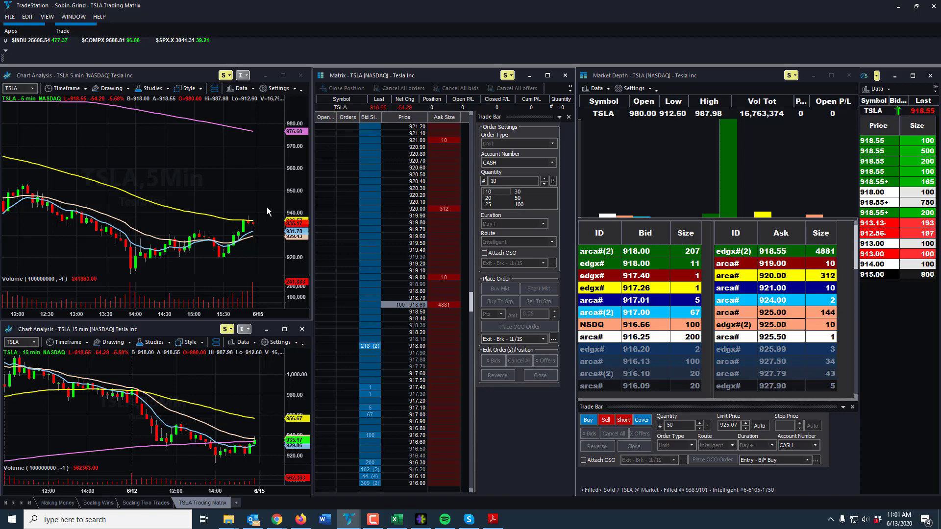
mouse_move(272, 239)
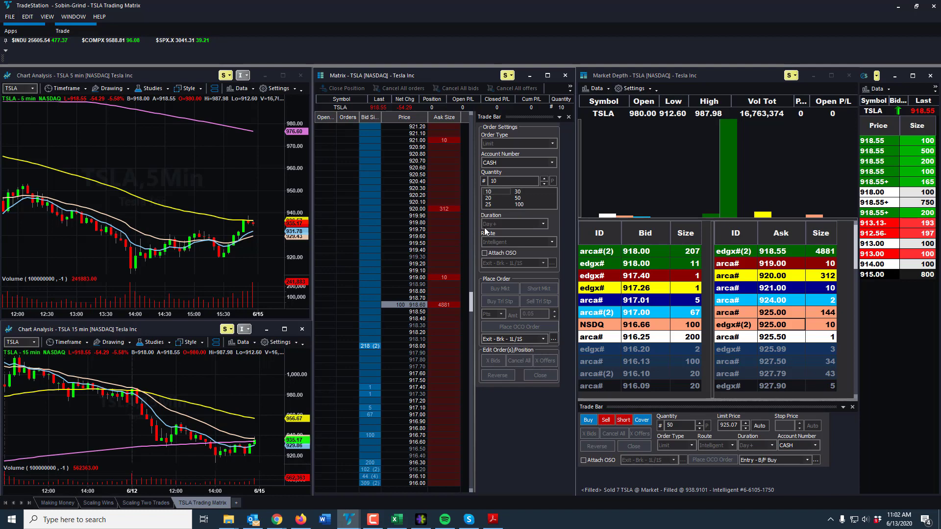
mouse_move(466, 458)
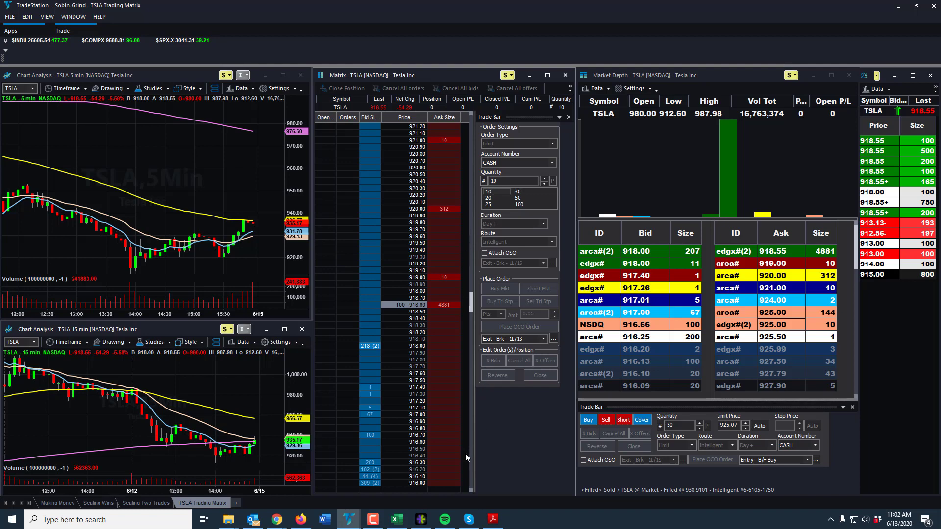
mouse_move(408, 459)
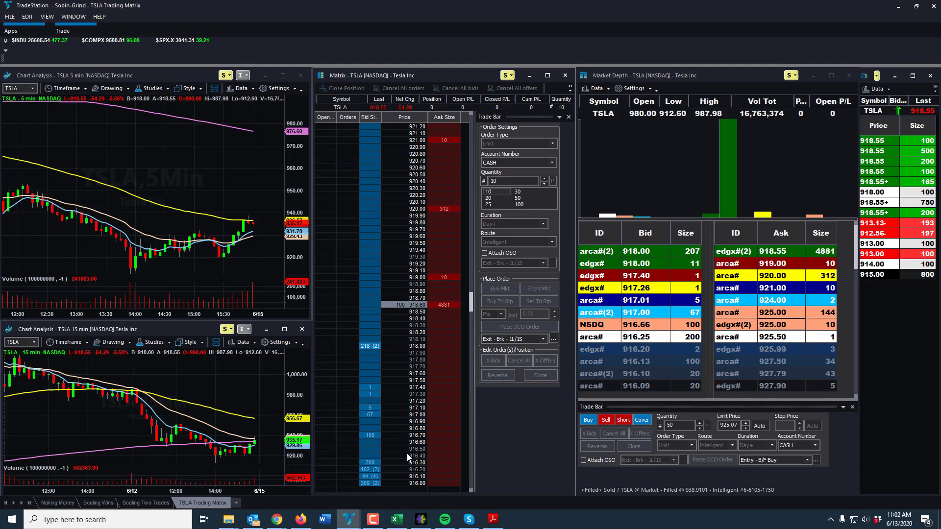
mouse_move(413, 489)
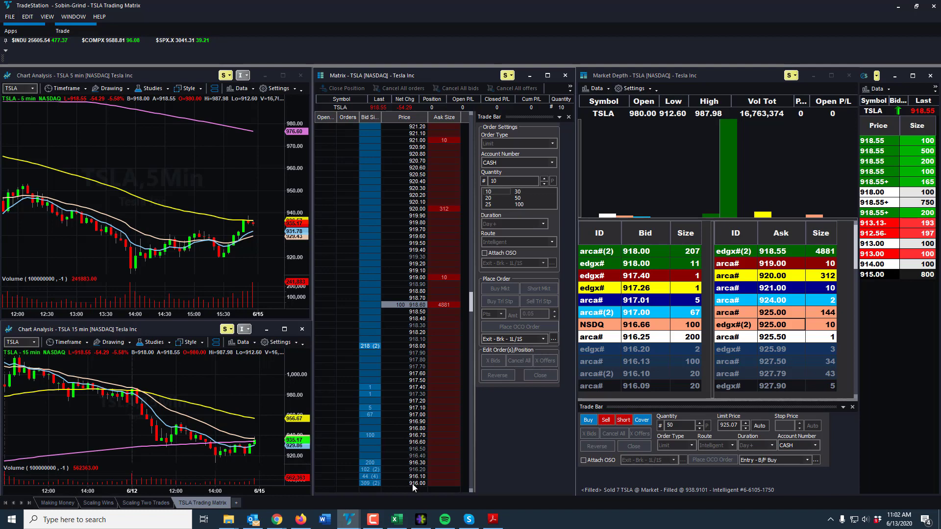
mouse_move(418, 472)
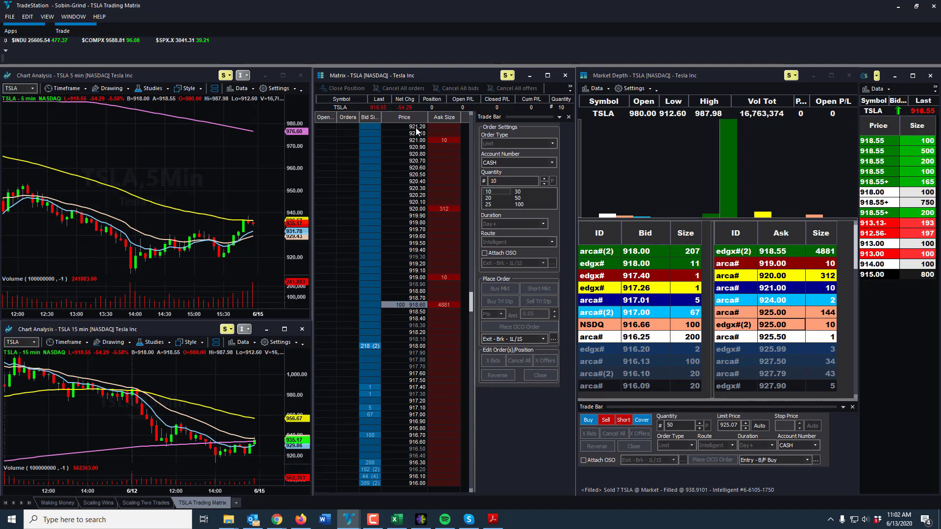
mouse_move(414, 127)
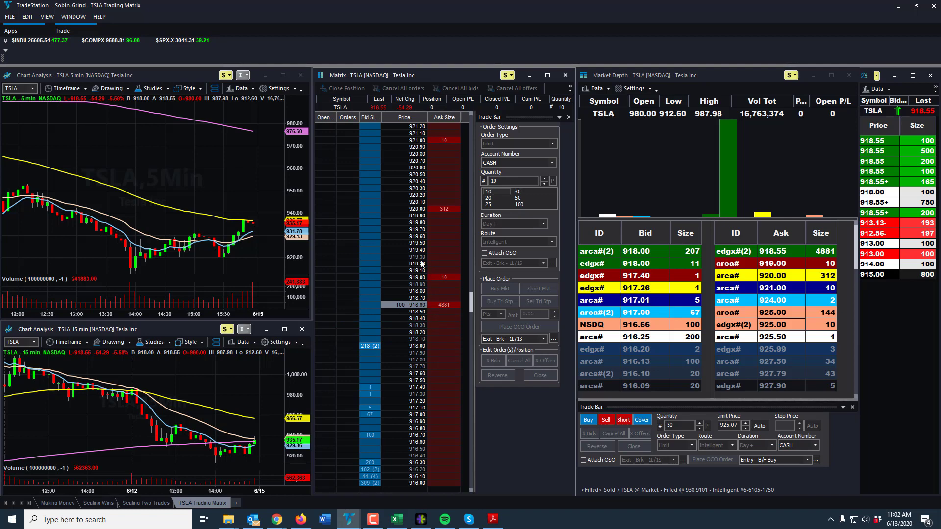
mouse_move(415, 272)
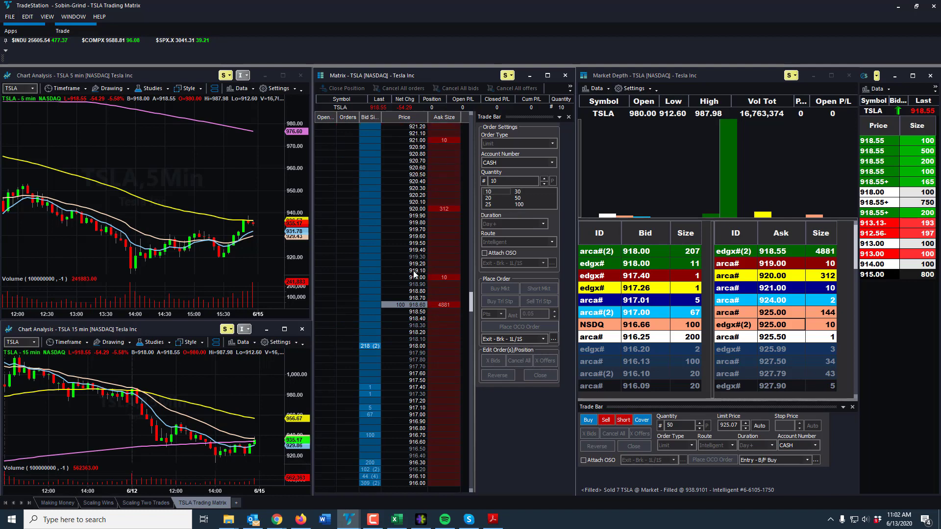
click(450, 229)
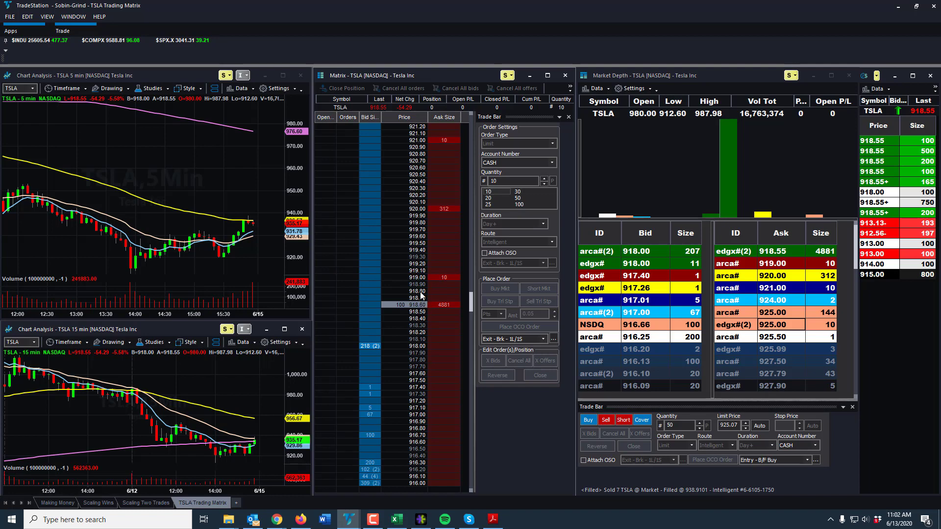
mouse_move(414, 292)
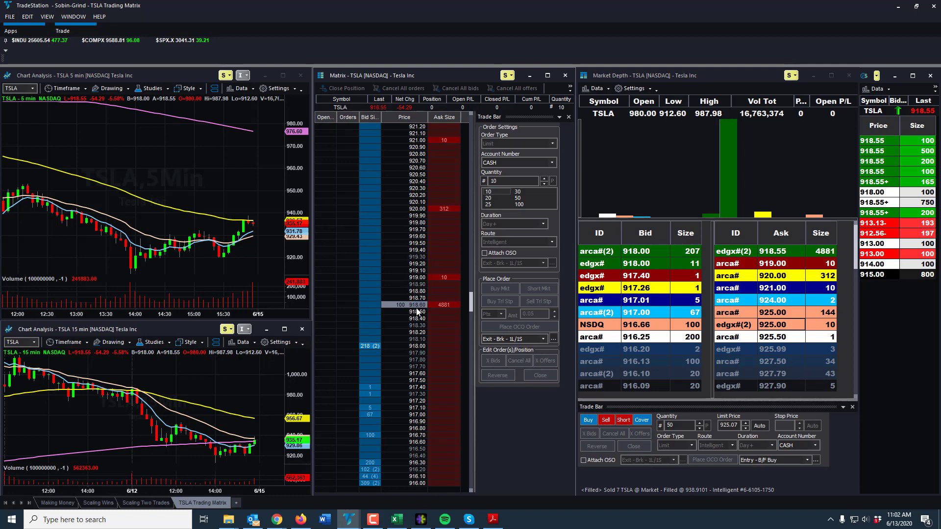
mouse_move(421, 244)
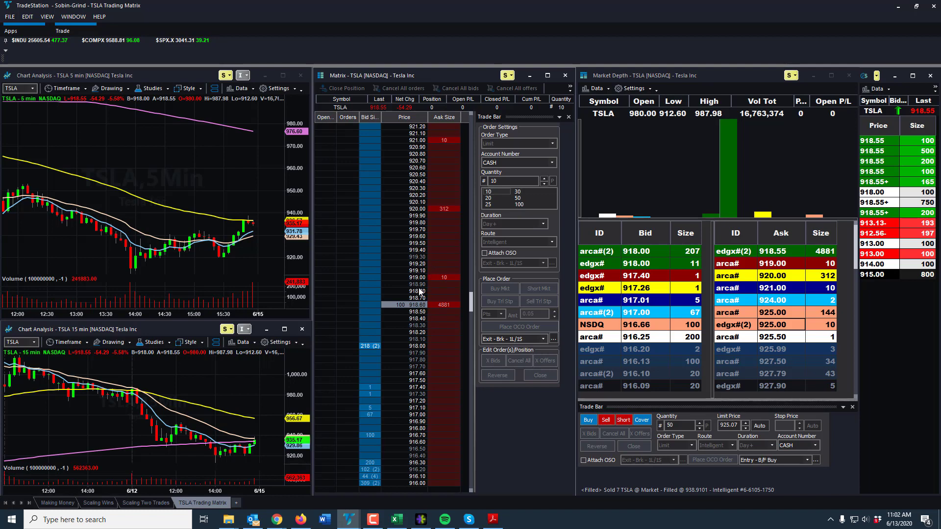
mouse_move(408, 290)
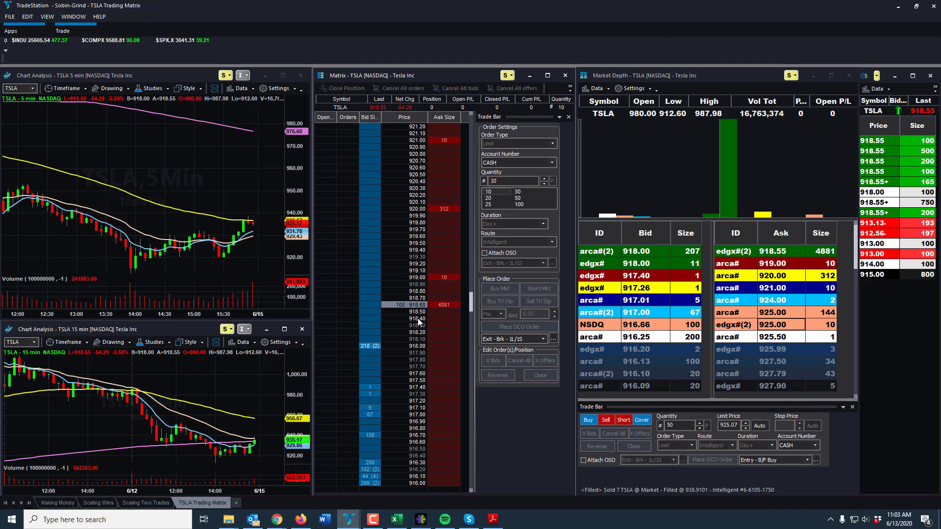
mouse_move(412, 309)
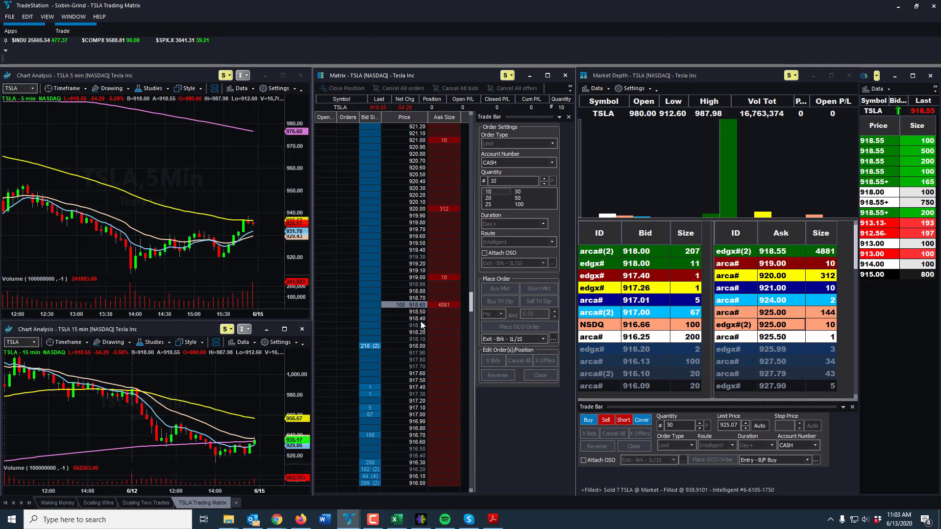
mouse_move(413, 414)
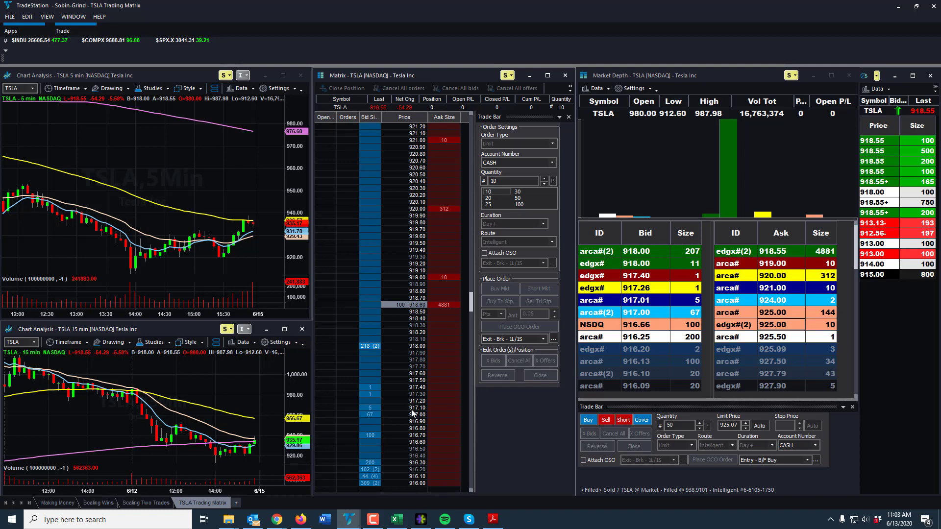
mouse_move(419, 491)
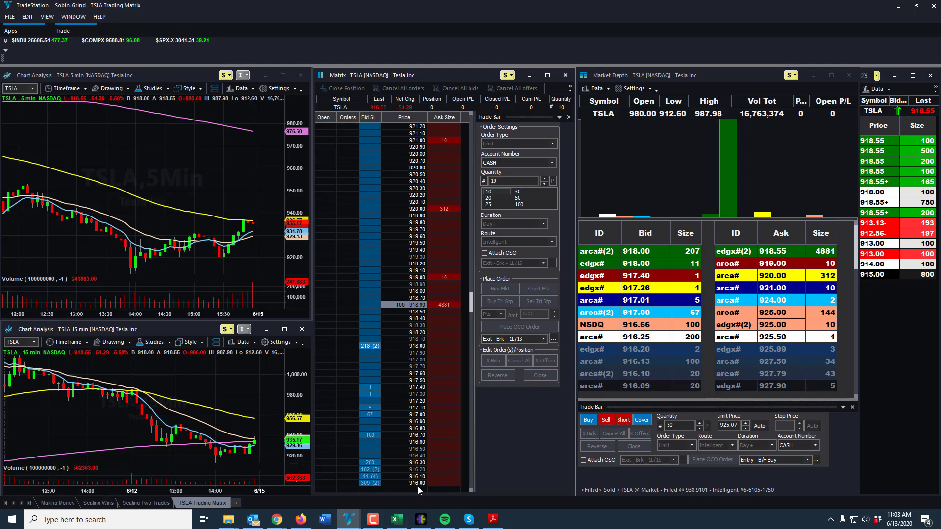
mouse_move(410, 307)
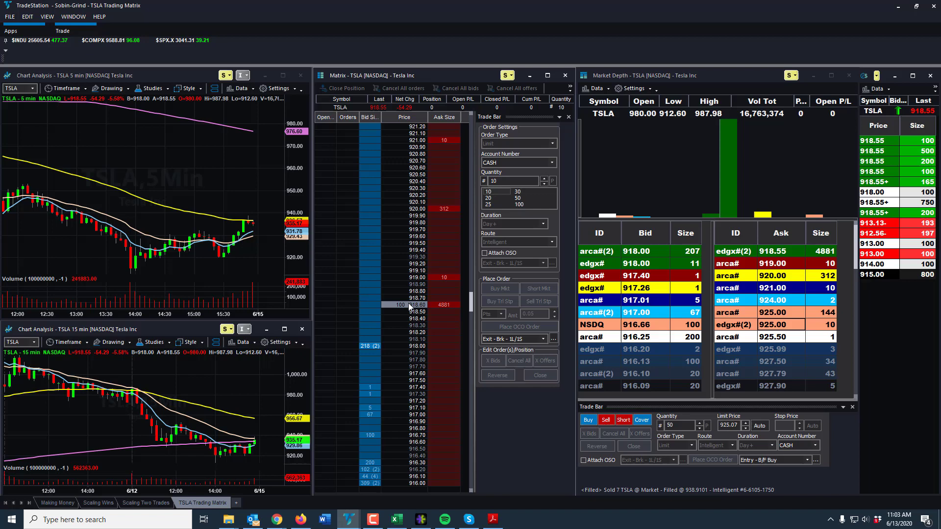
mouse_move(417, 430)
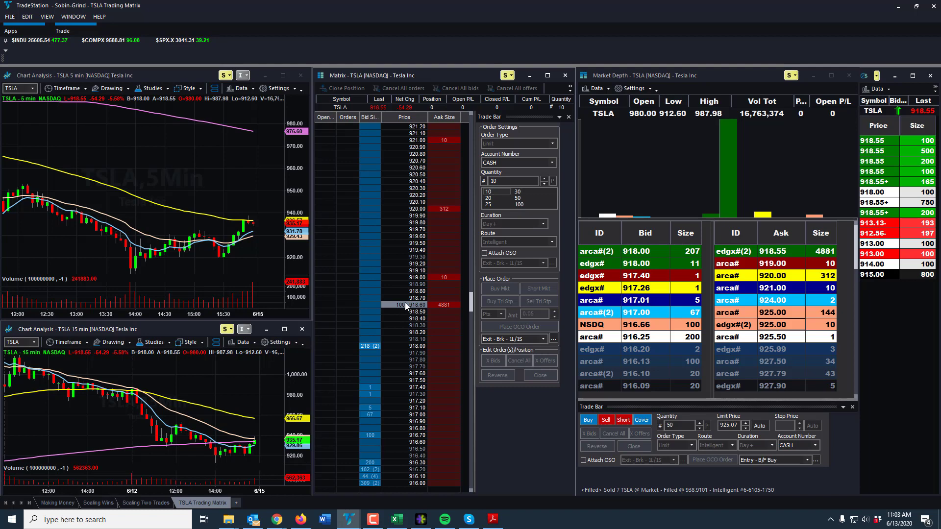
mouse_move(393, 221)
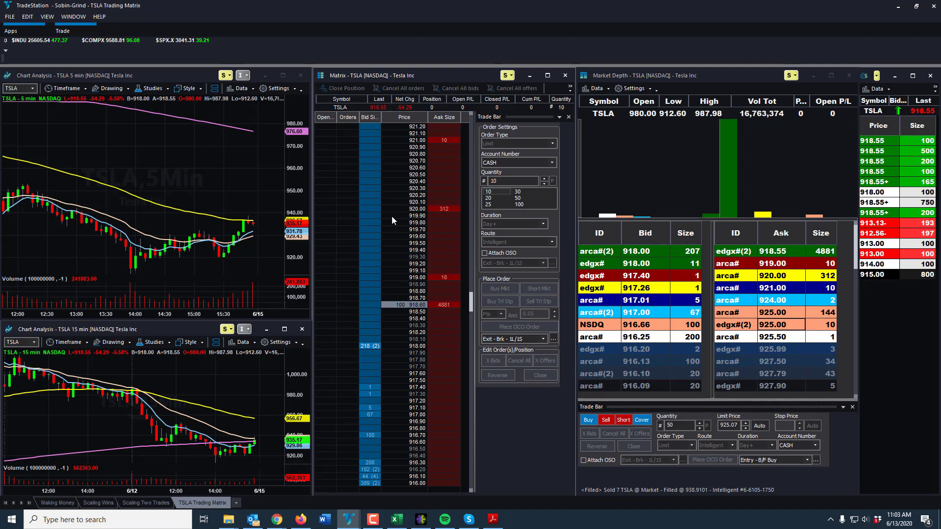
mouse_move(394, 224)
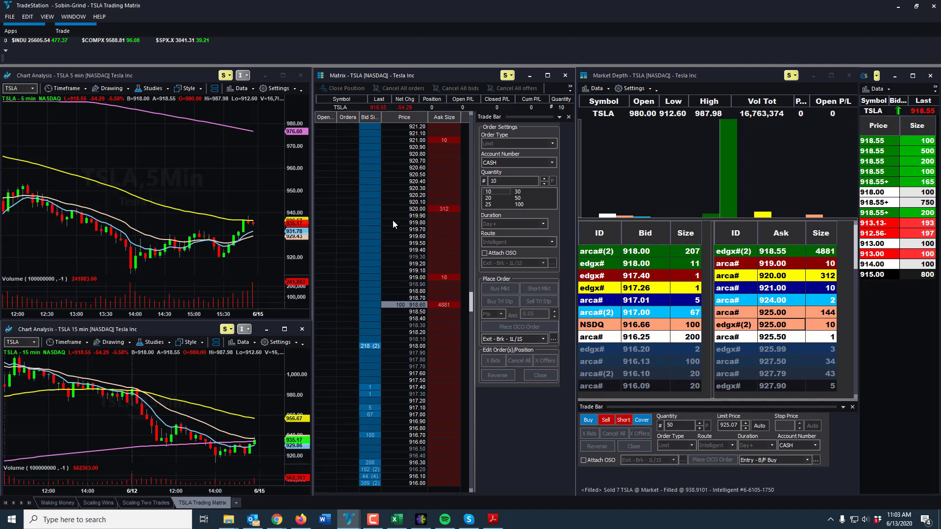
mouse_move(519, 465)
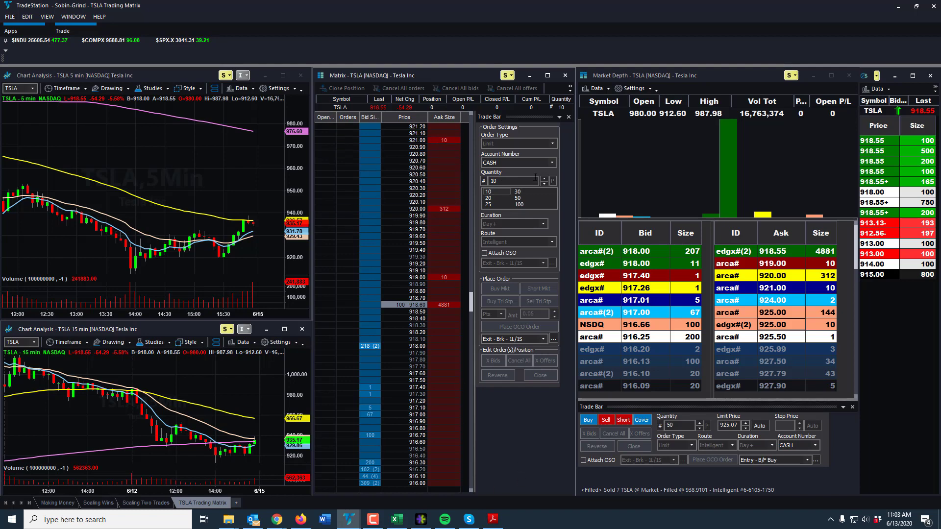
mouse_move(817, 121)
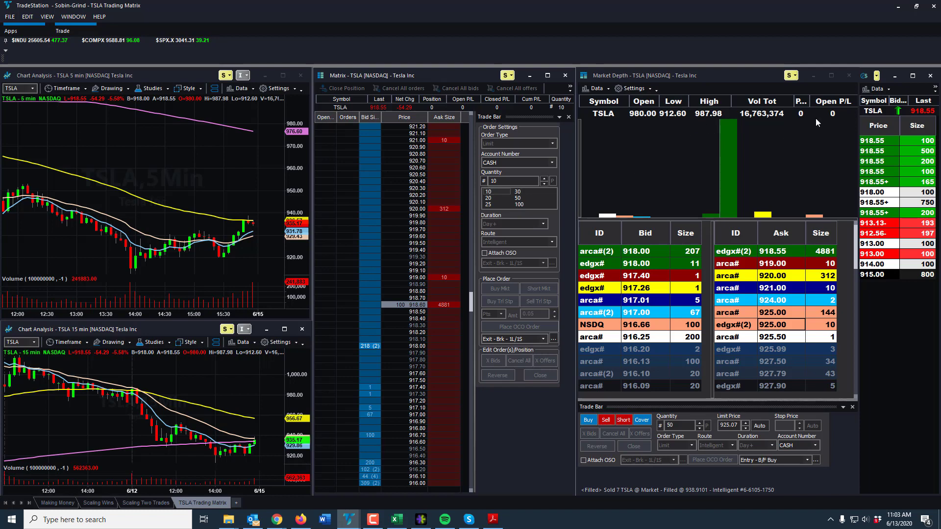
mouse_move(637, 213)
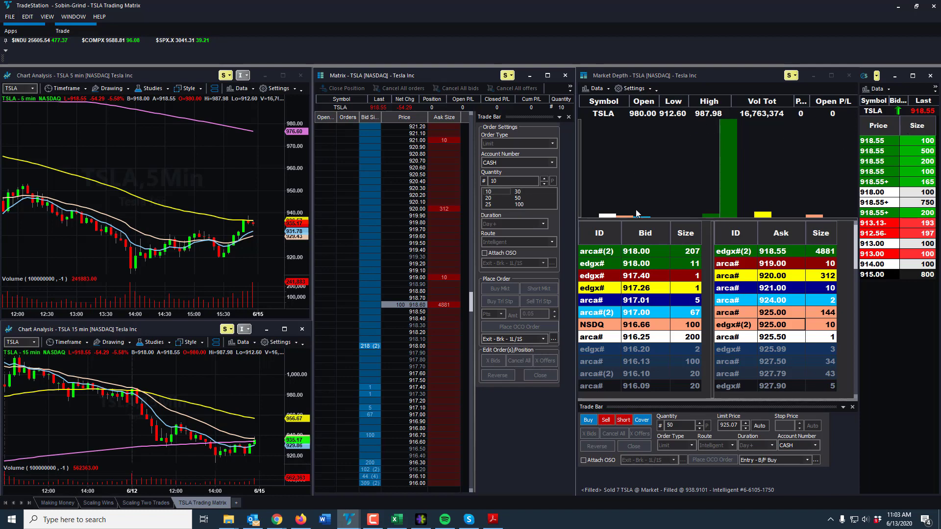
mouse_move(760, 190)
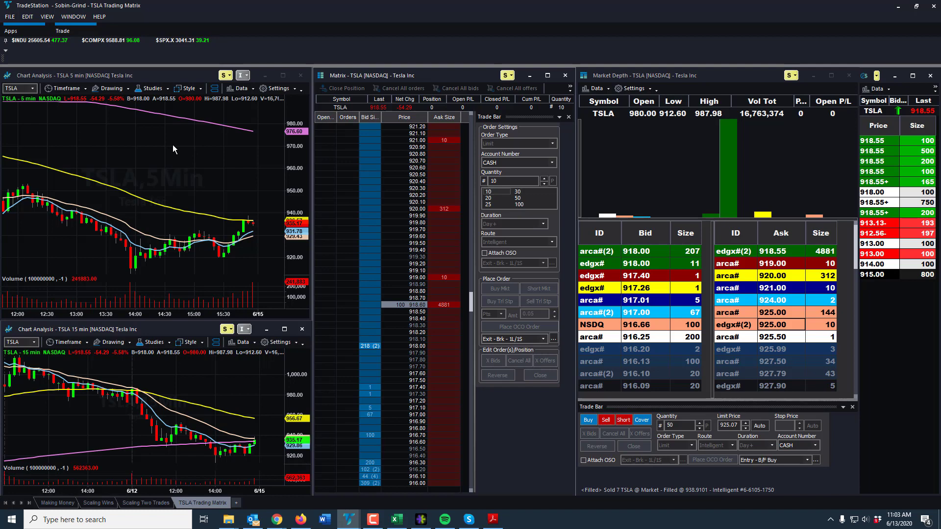
mouse_move(278, 172)
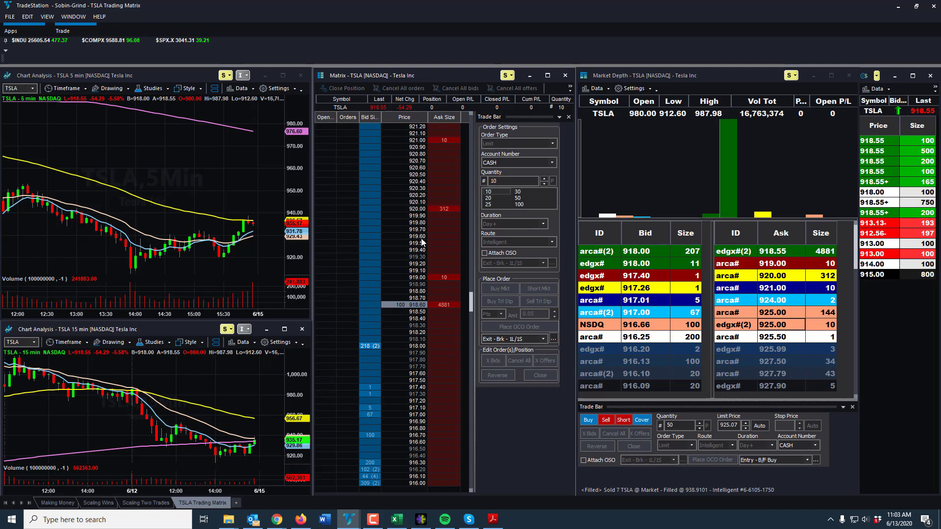
mouse_move(477, 405)
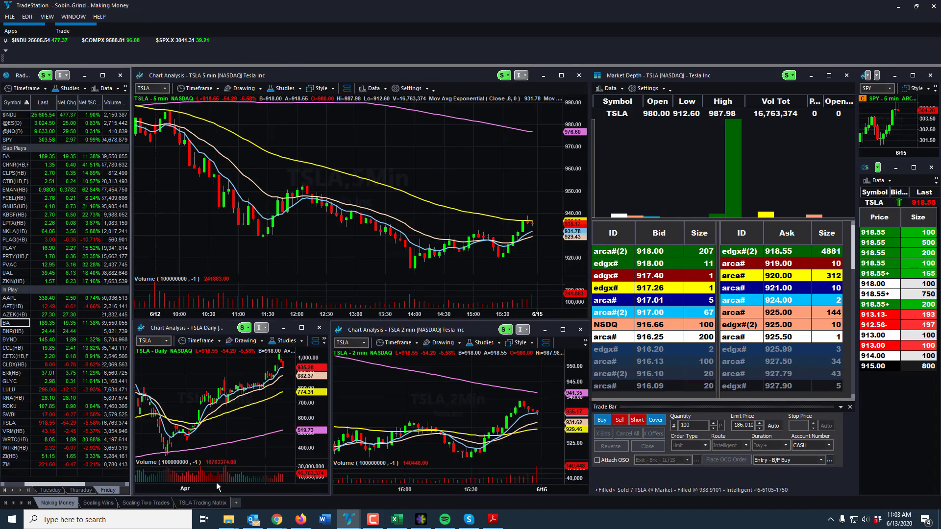
click(100, 503)
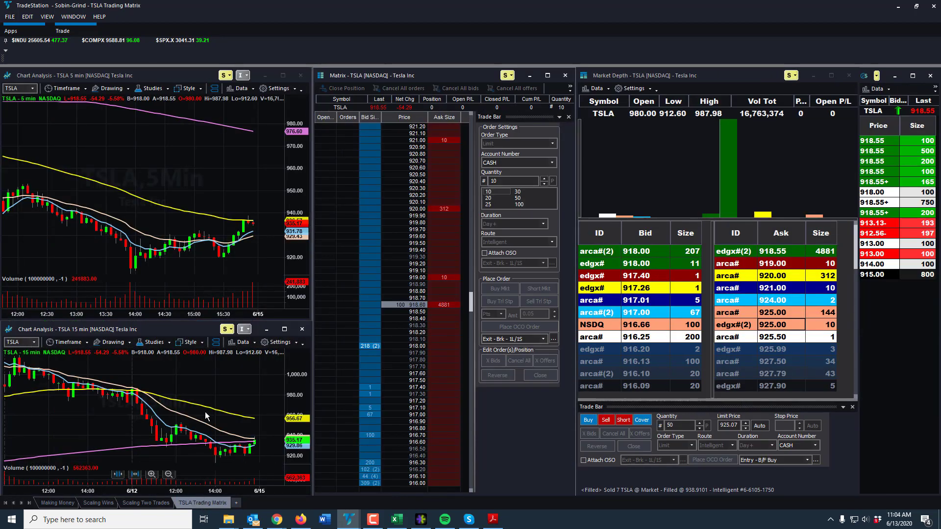
mouse_move(210, 326)
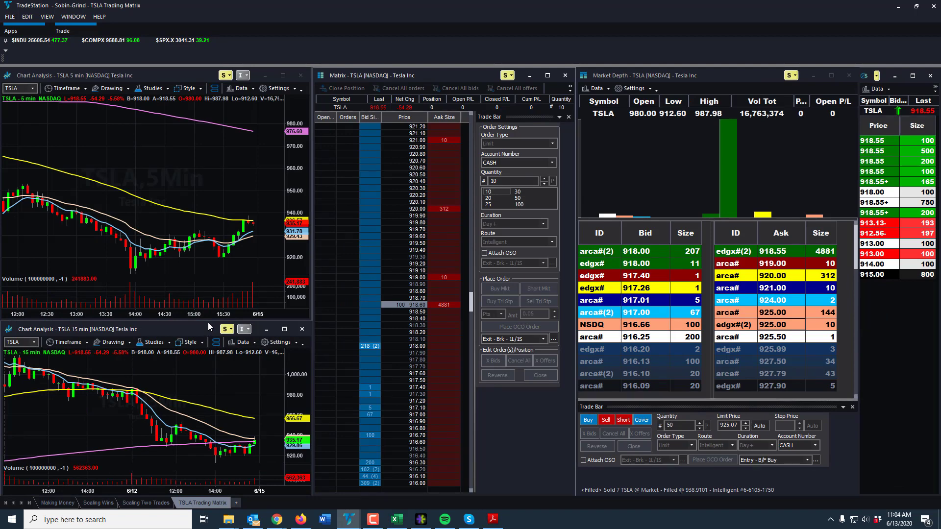
mouse_move(417, 216)
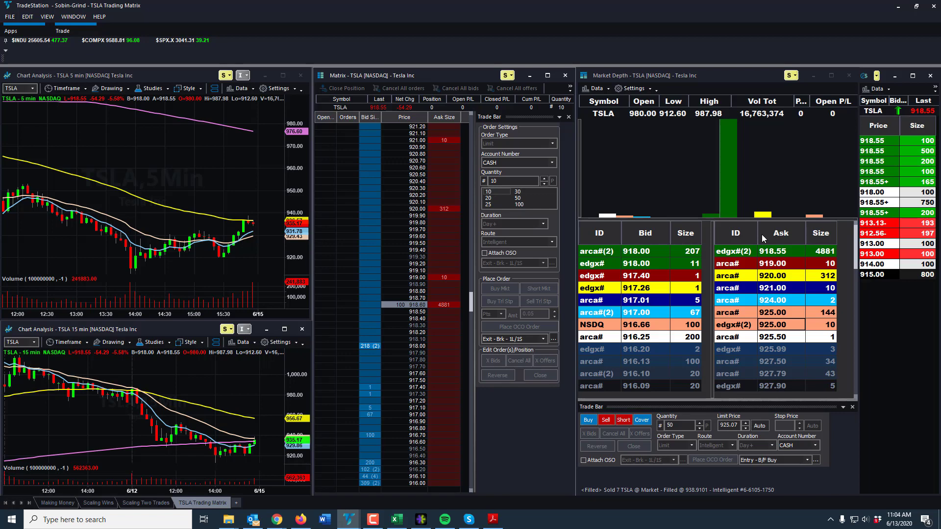
mouse_move(448, 267)
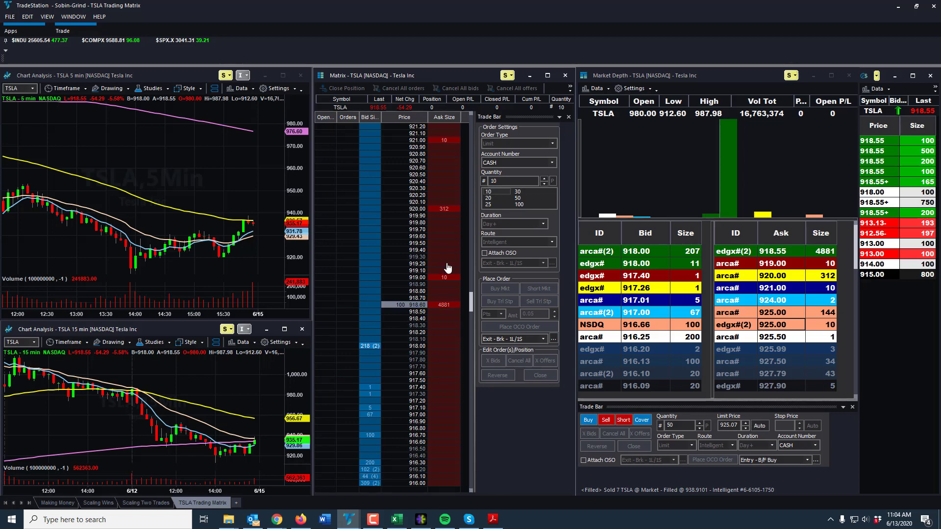
mouse_move(405, 274)
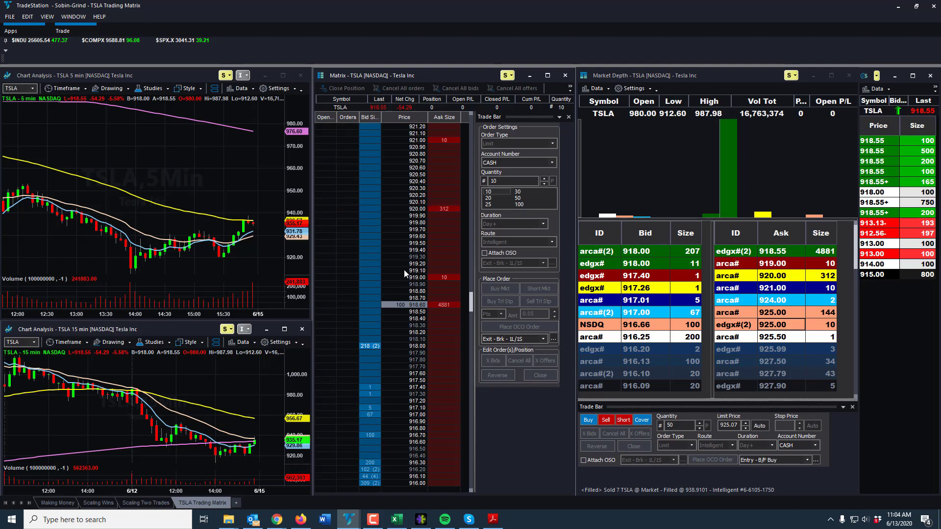
mouse_move(406, 229)
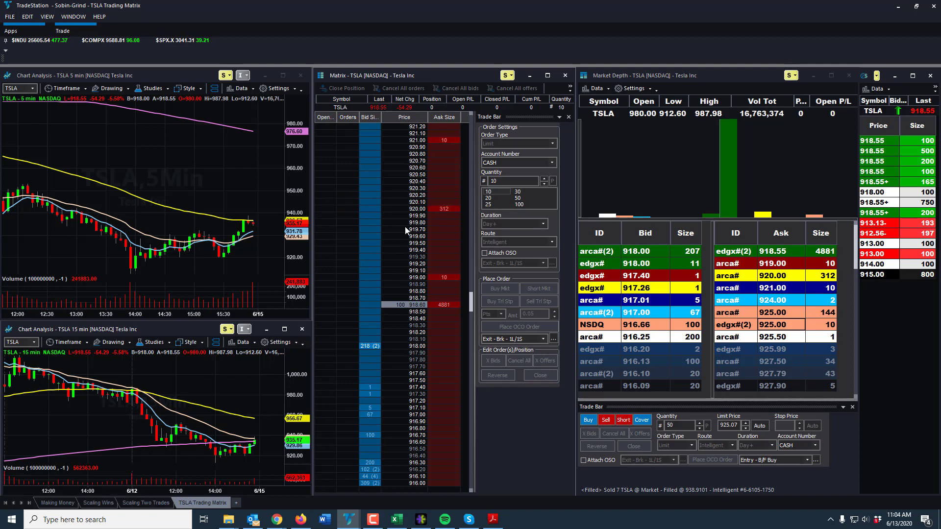
mouse_move(409, 223)
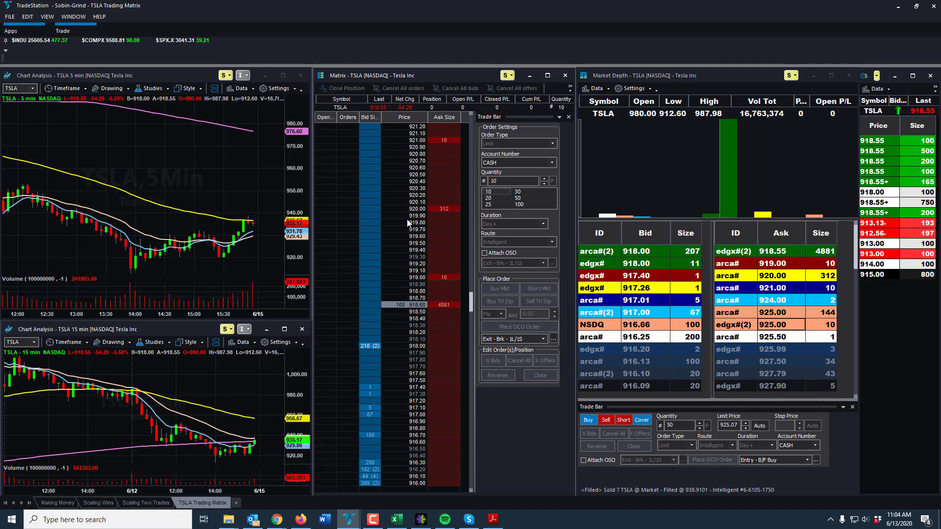
mouse_move(425, 318)
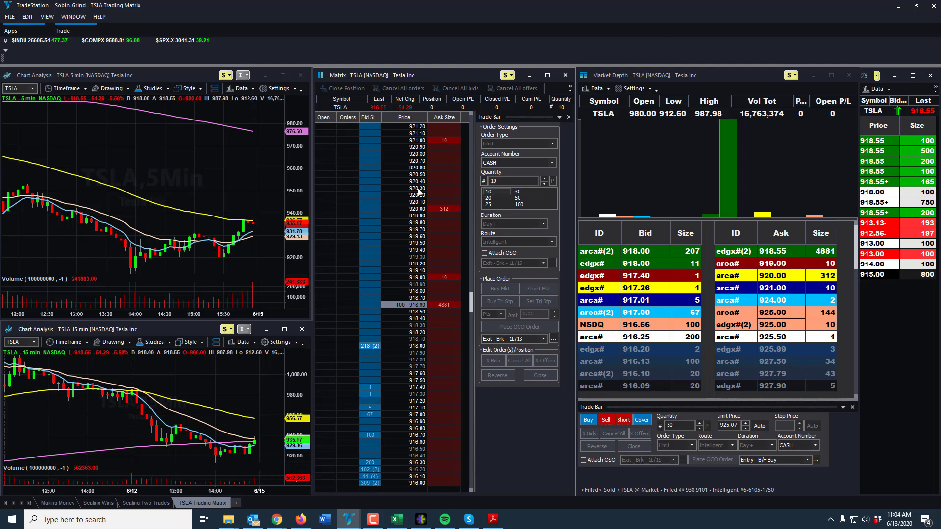
right_click(417, 188)
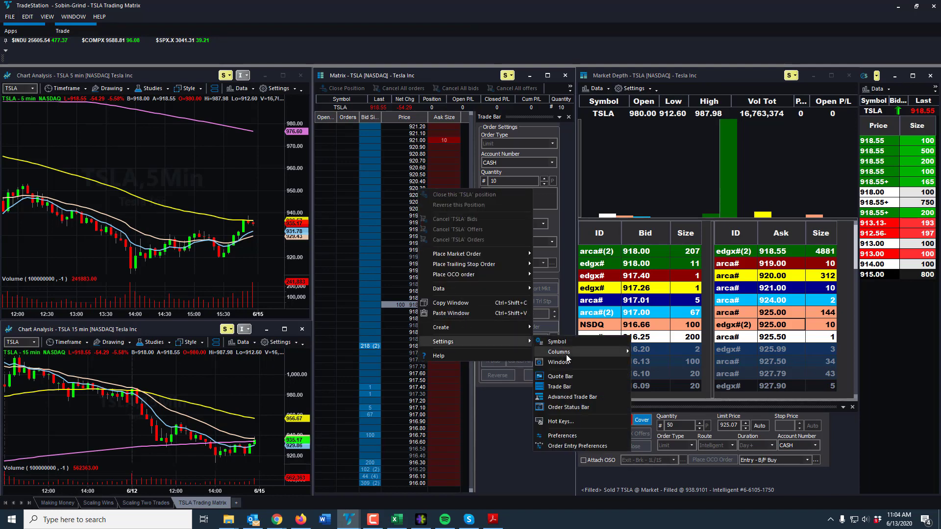
click(560, 361)
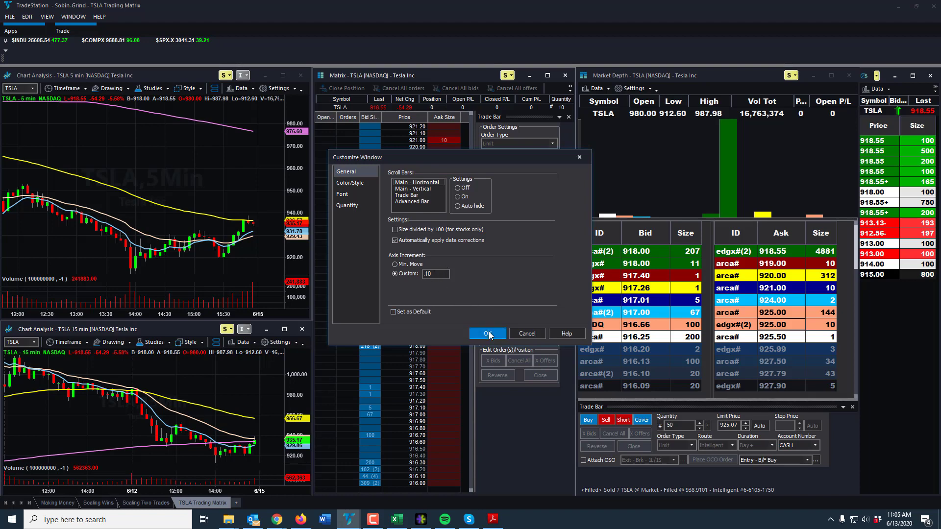
click(487, 333)
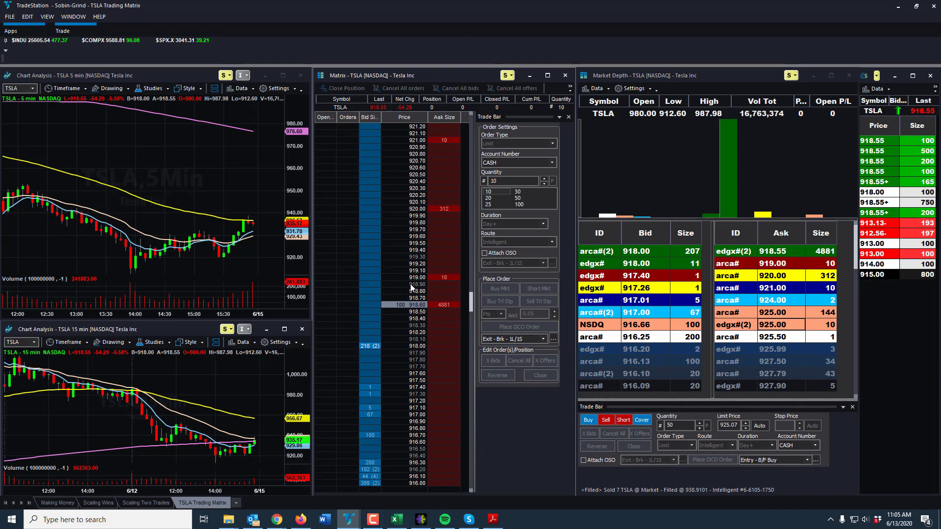
mouse_move(408, 281)
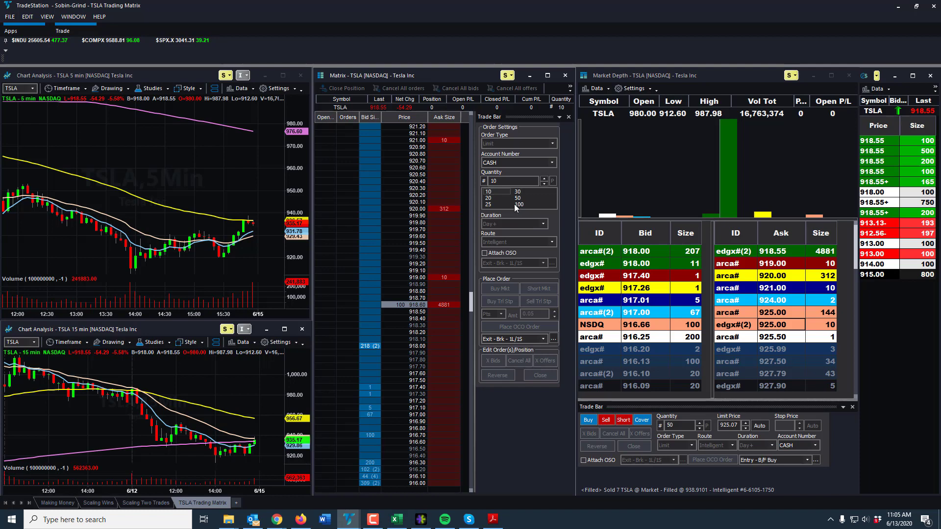
mouse_move(653, 387)
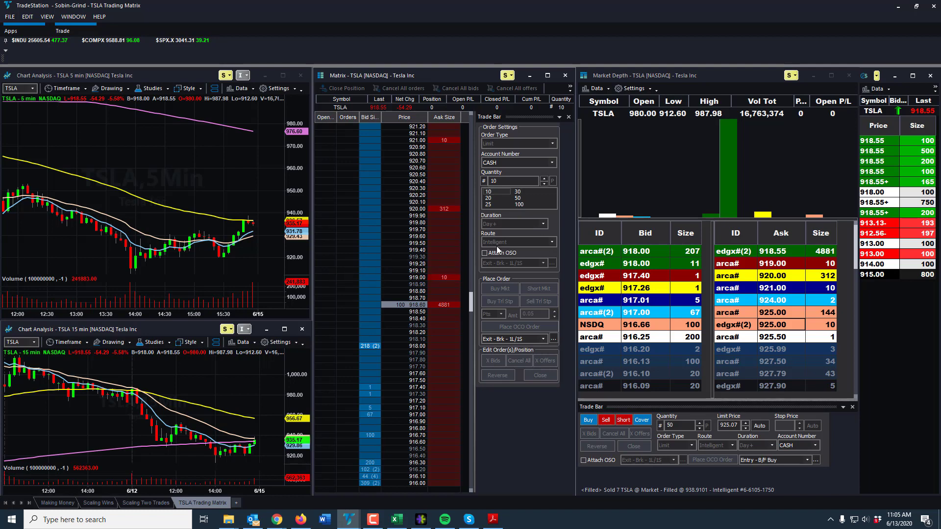
mouse_move(416, 325)
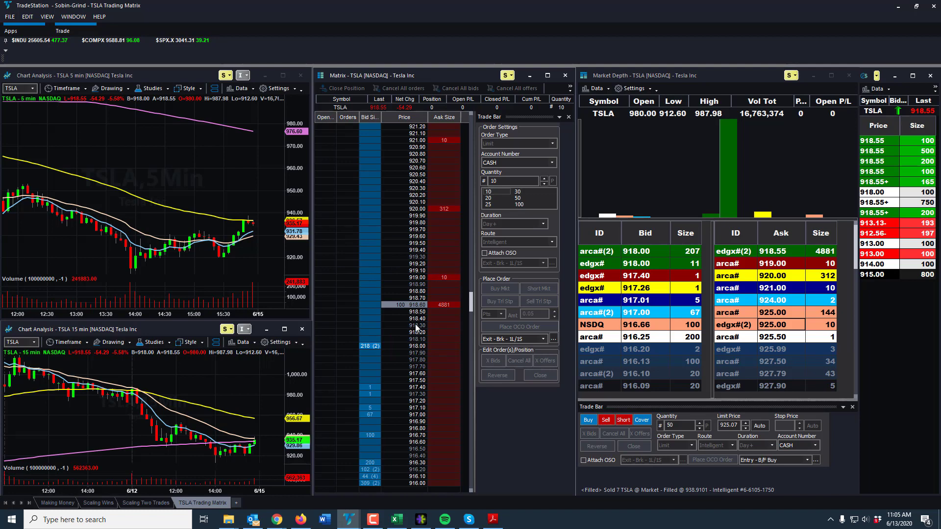
mouse_move(424, 306)
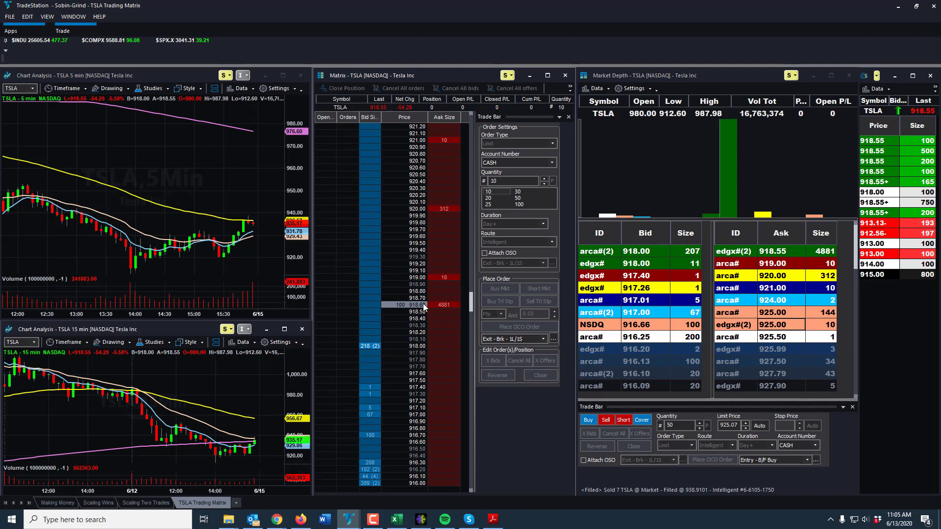
mouse_move(425, 153)
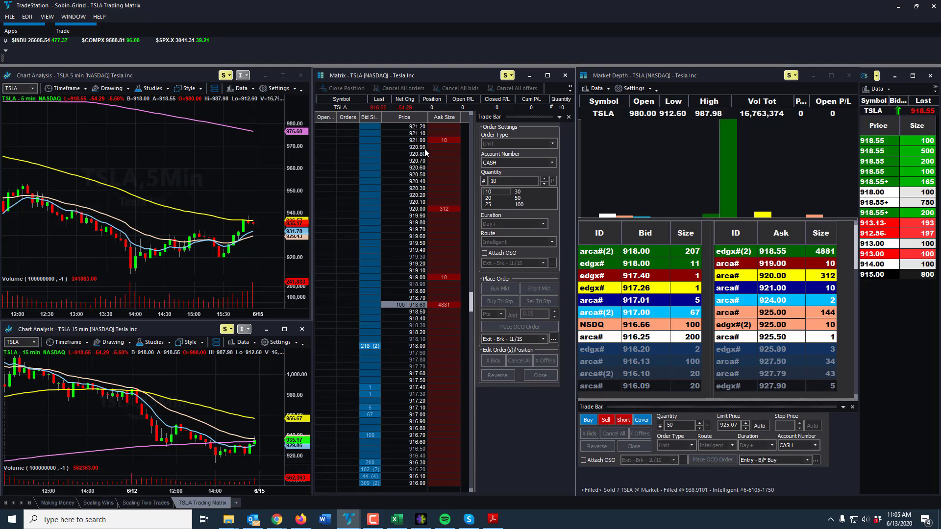
mouse_move(434, 123)
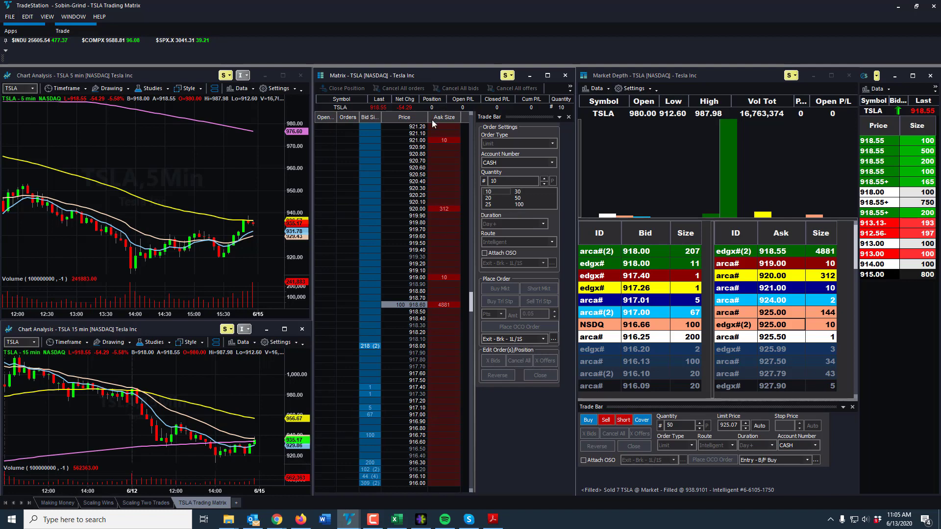
mouse_move(468, 322)
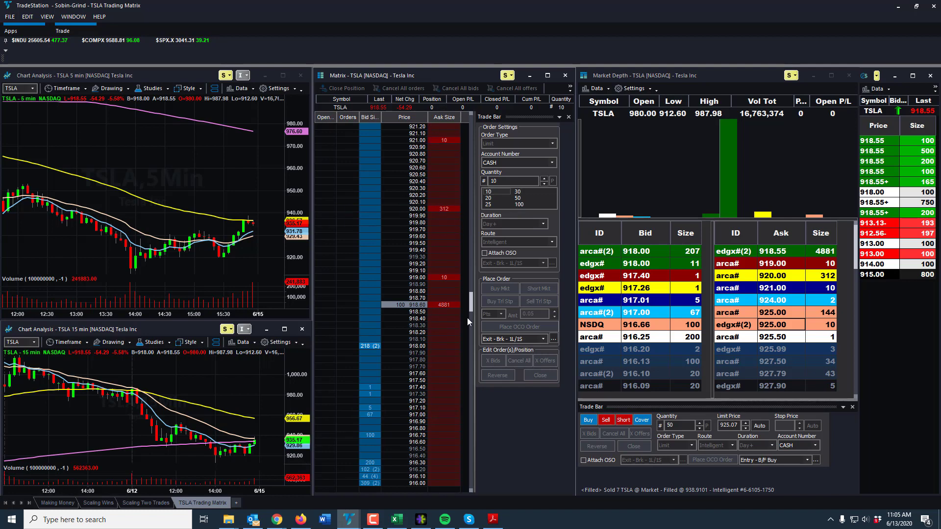
mouse_move(388, 267)
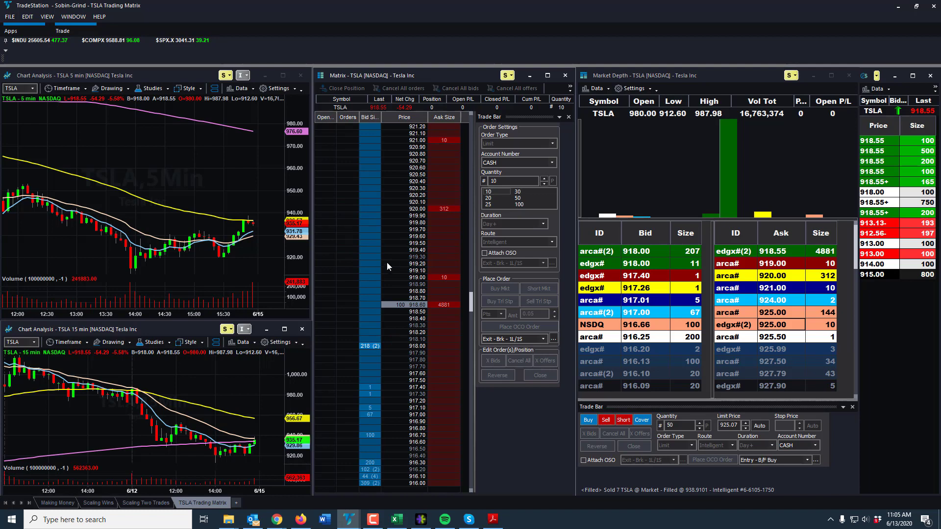
mouse_move(417, 253)
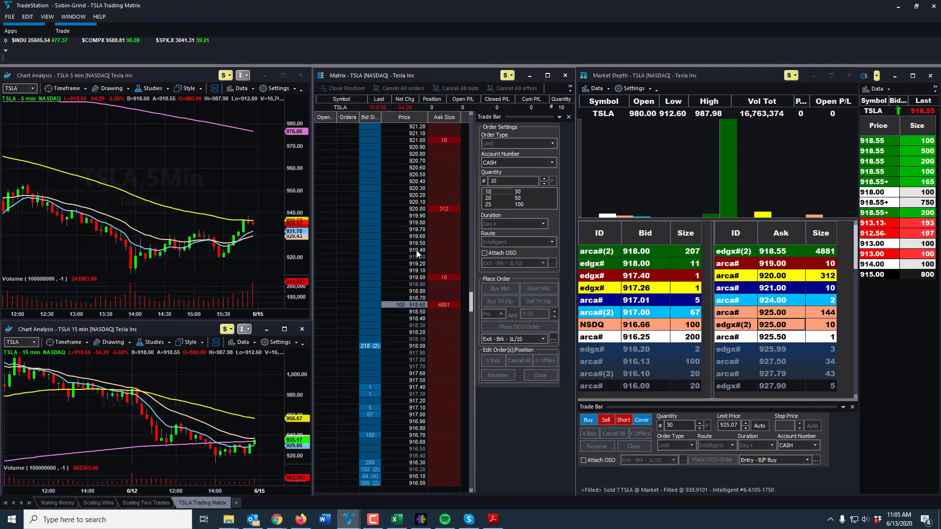
mouse_move(420, 305)
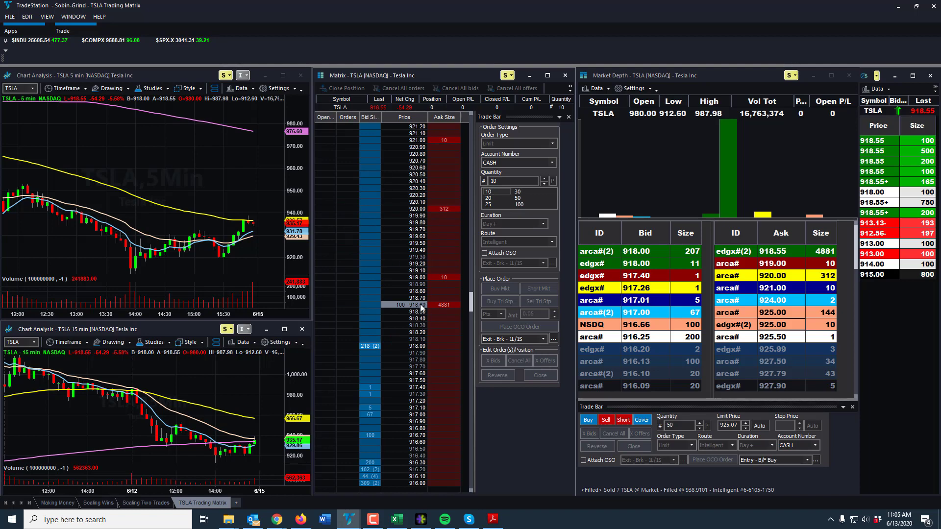
mouse_move(424, 270)
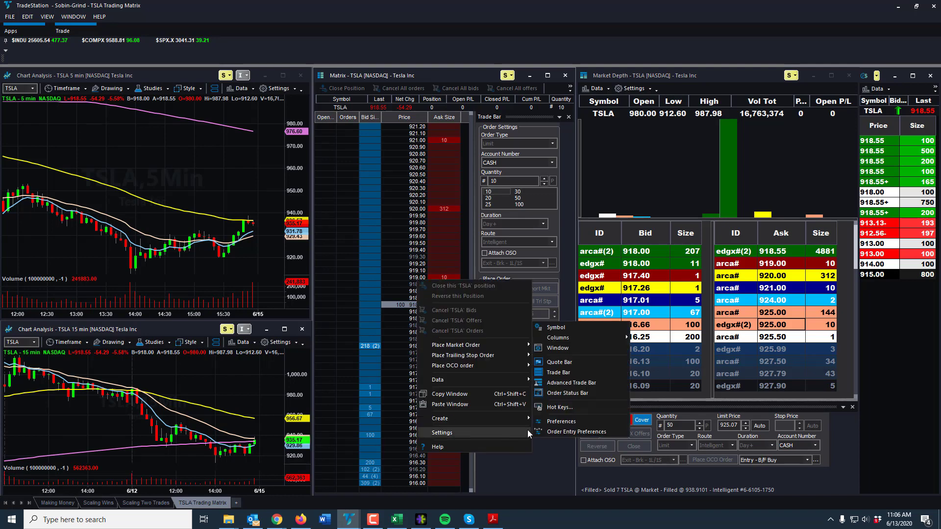
- Set the Matrix window's General custom axis increment to .01 and apply it
click(442, 433)
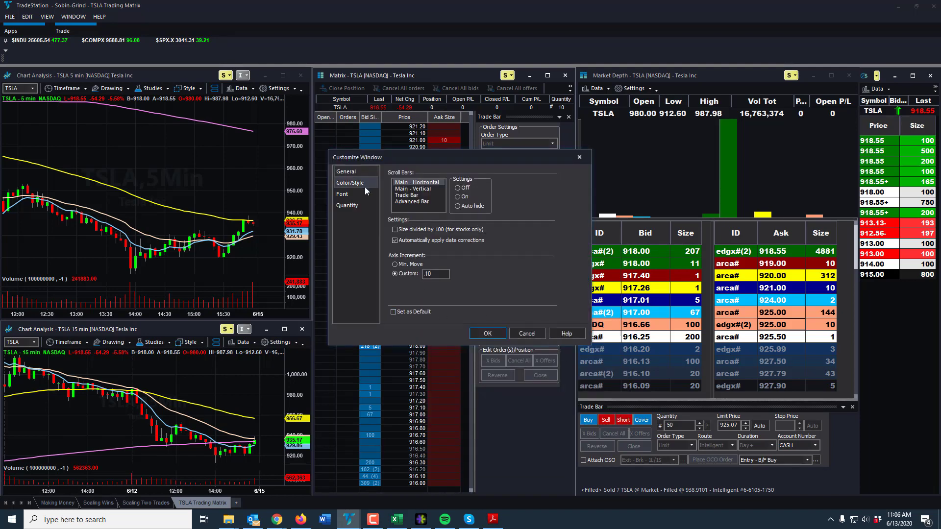
click(346, 172)
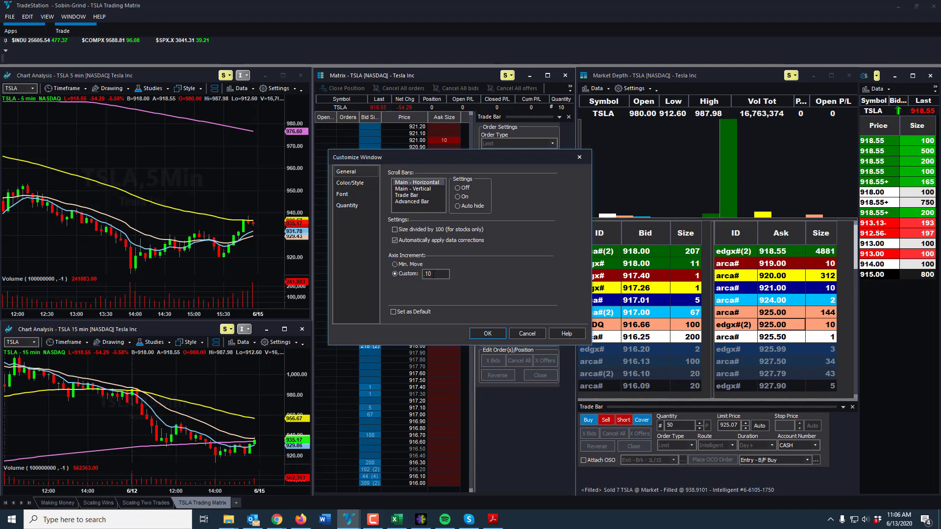
click(435, 273)
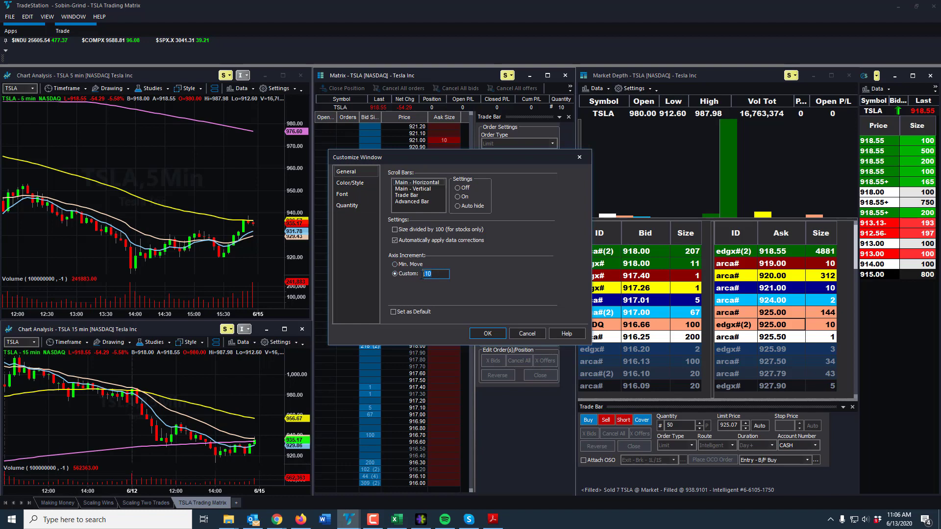
text(.01)
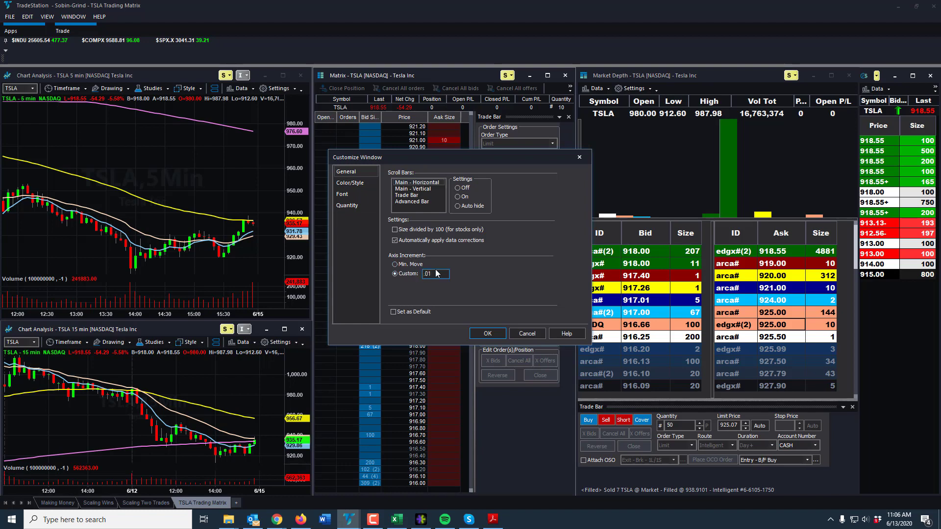
click(488, 333)
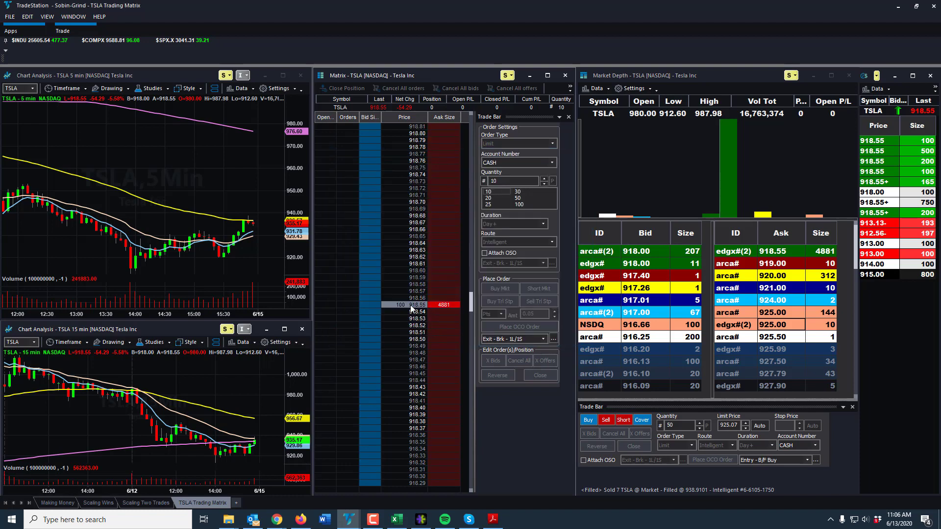
mouse_move(419, 281)
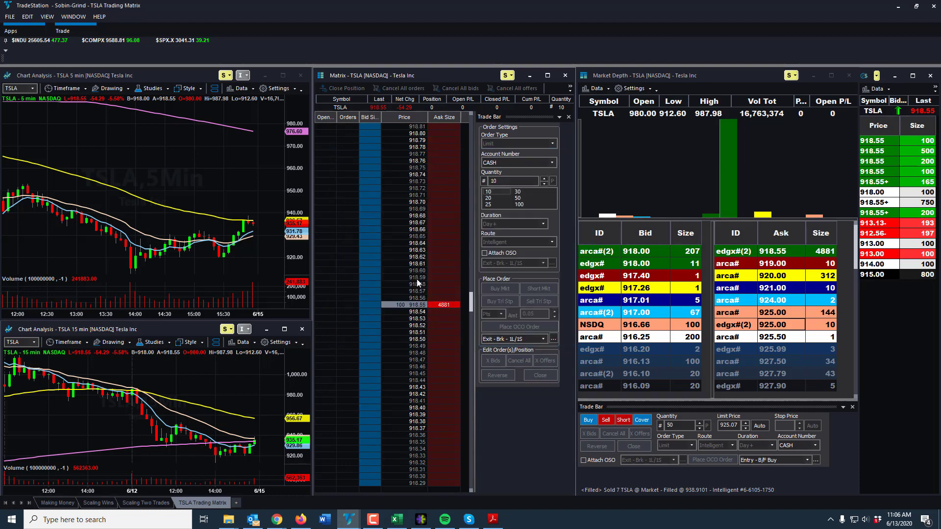
mouse_move(410, 240)
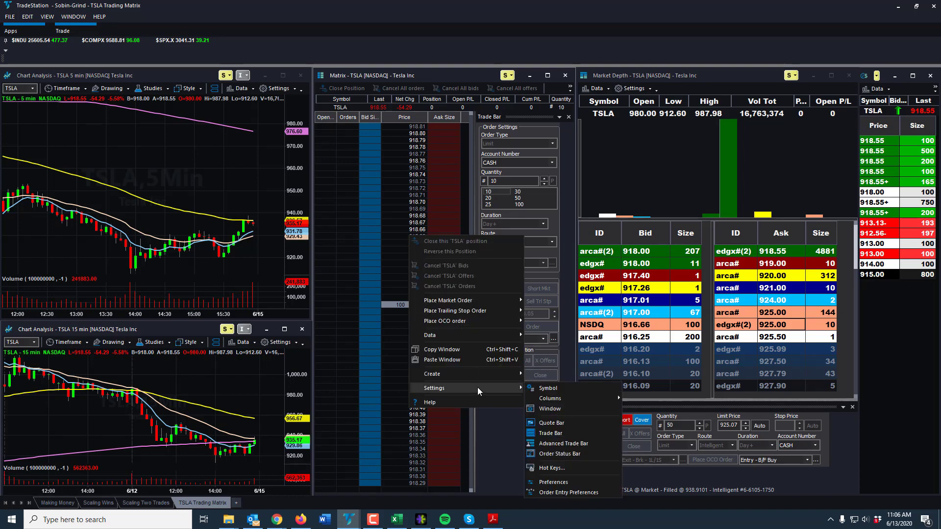
mouse_move(559, 408)
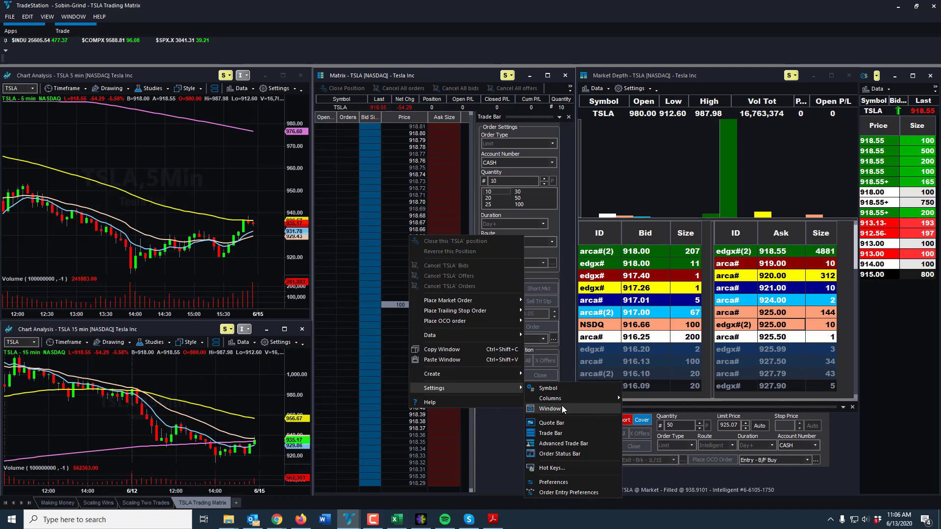
- Choose a custom axis increment in the Matrix Window settings to restore 10-cent steps
click(549, 408)
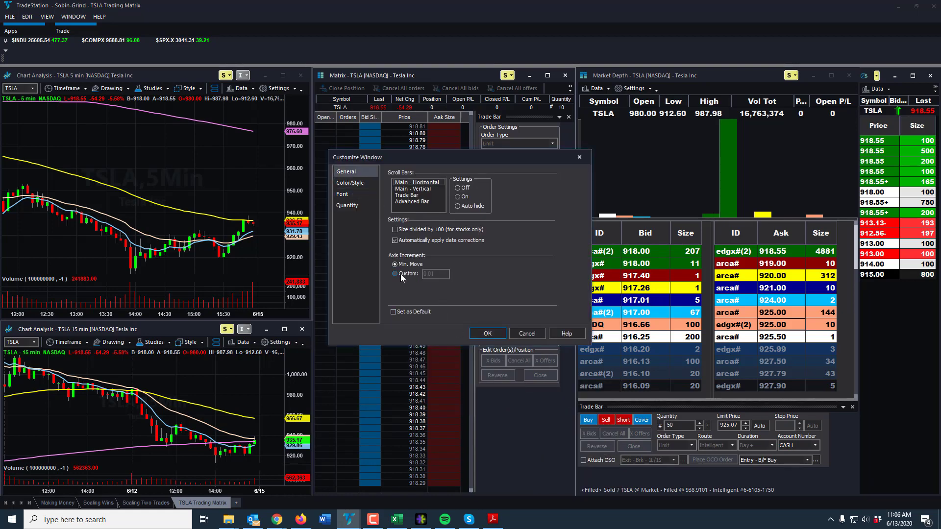
click(394, 273)
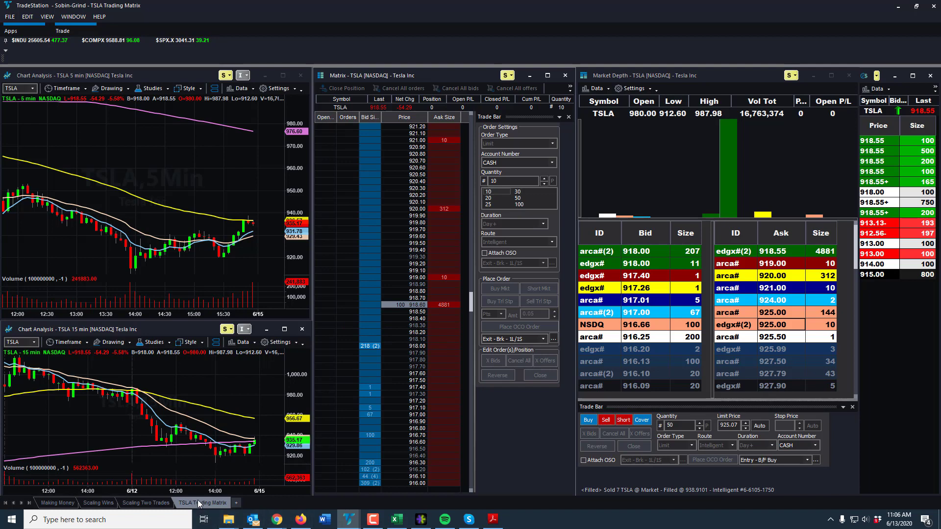
mouse_move(216, 508)
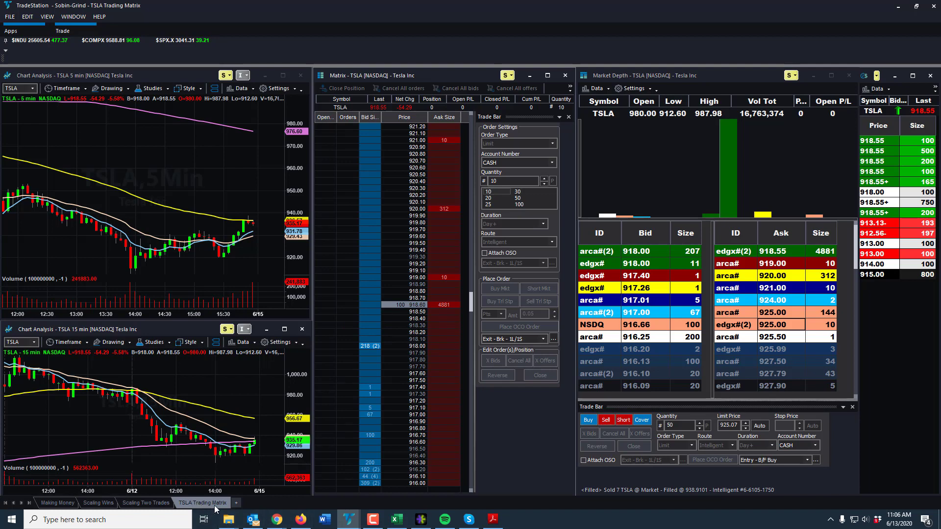